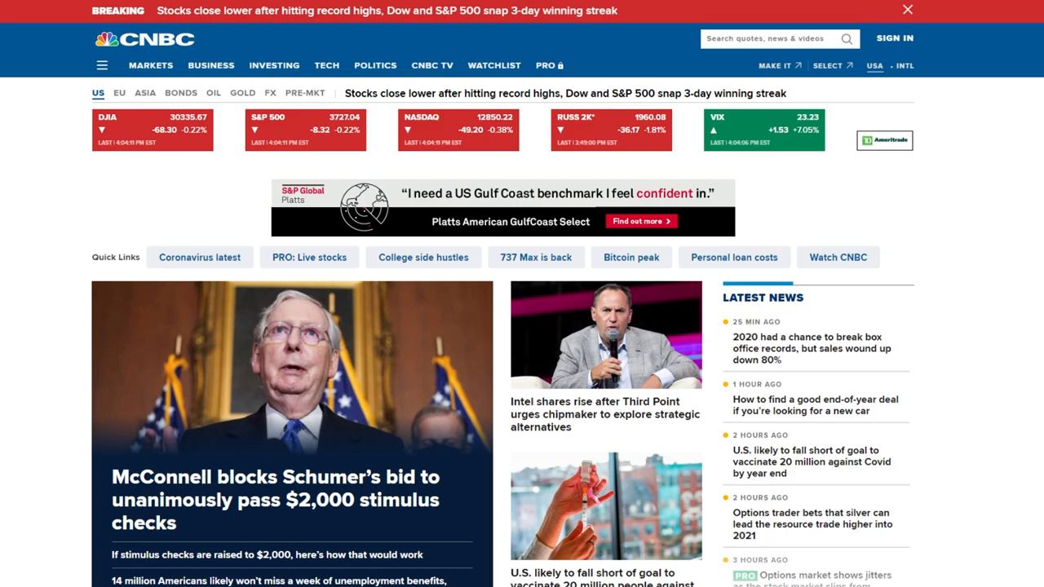
mouse_move(37, 161)
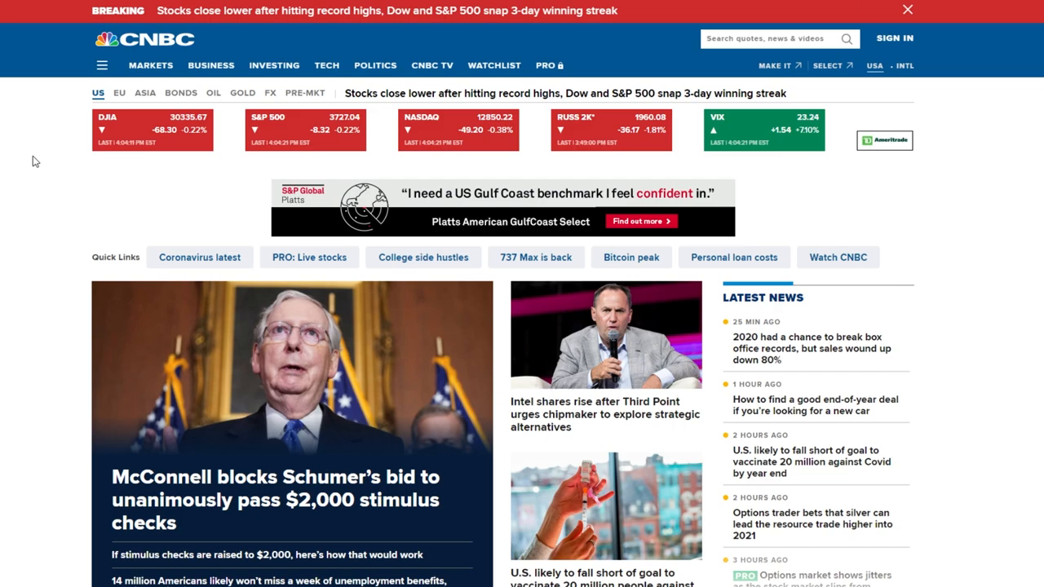
mouse_move(80, 157)
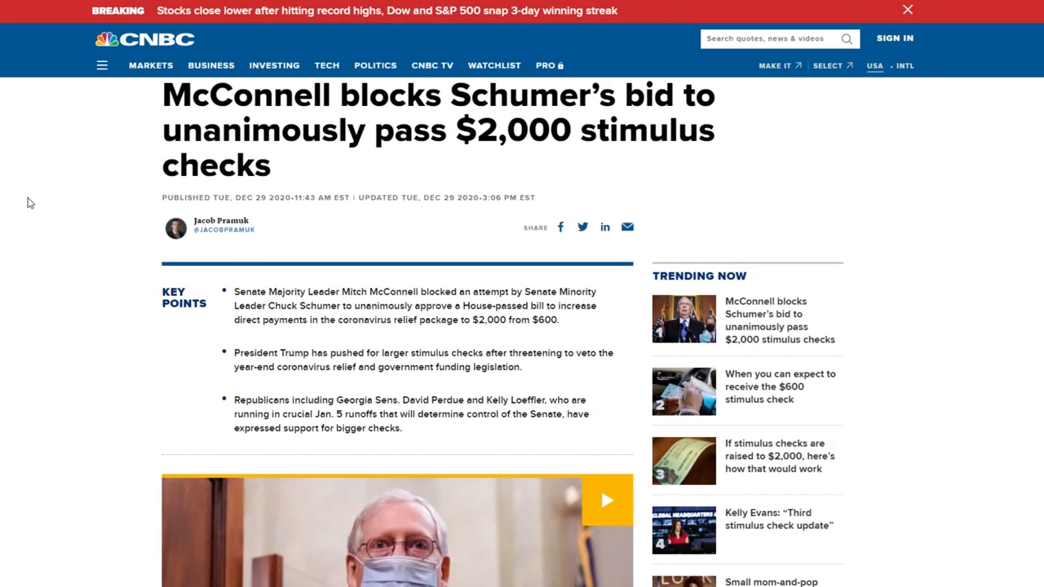
mouse_move(53, 200)
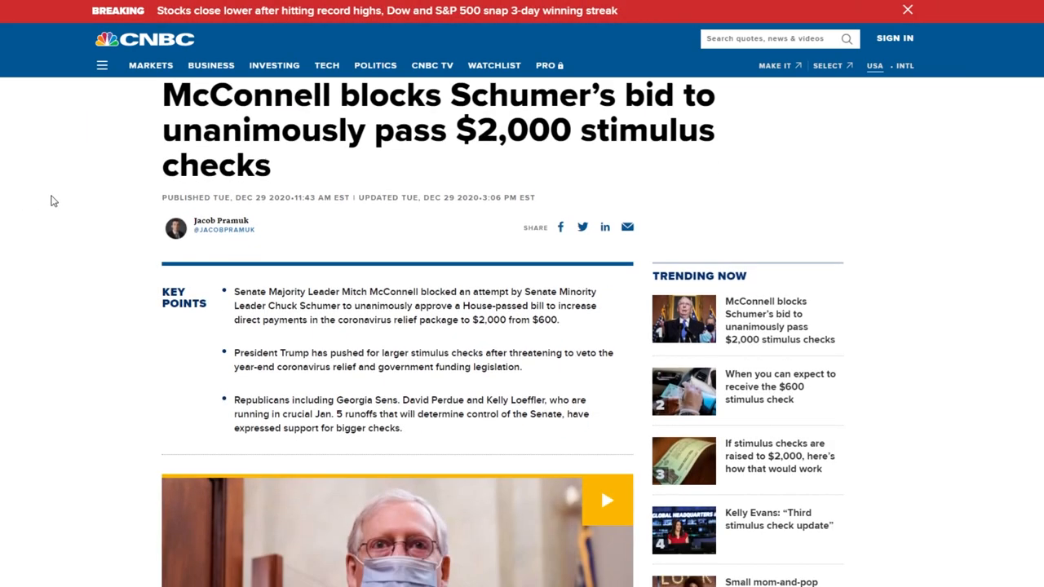
Scroll down the current page, then return to the CNBC front page.
scroll(down, 3)
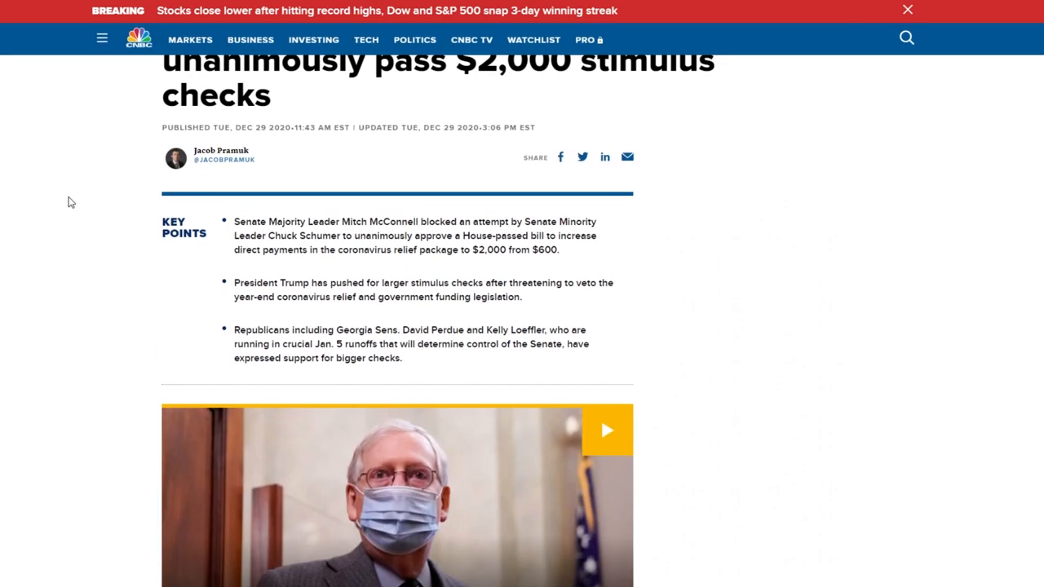
scroll(down, 3)
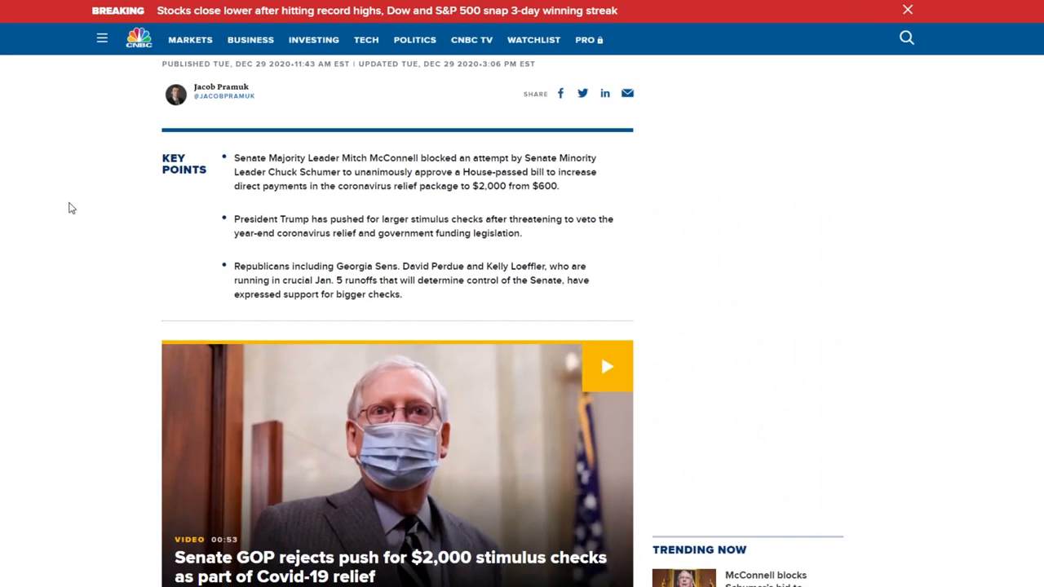
scroll(down, 3)
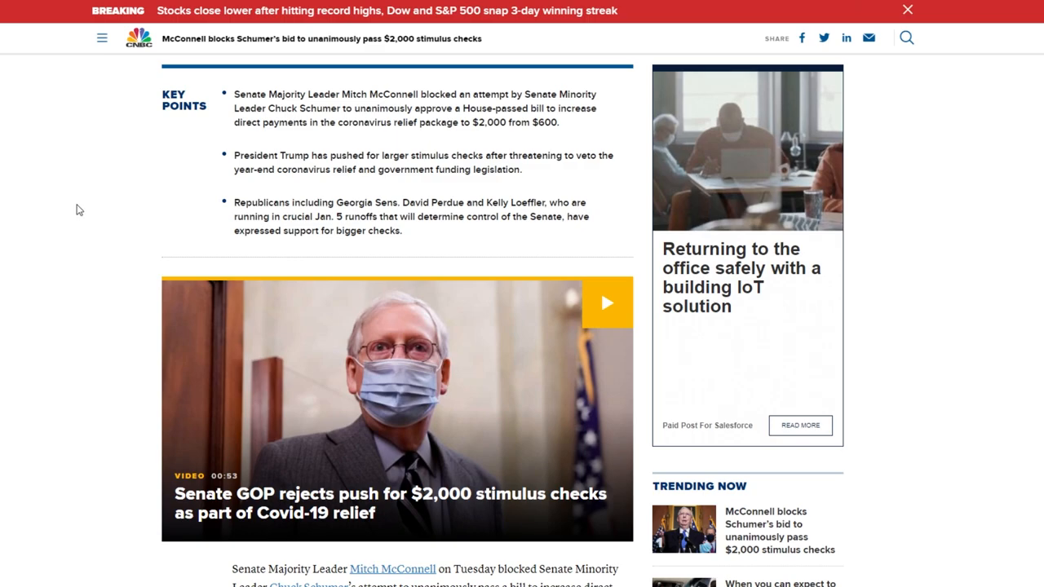
scroll(down, 3)
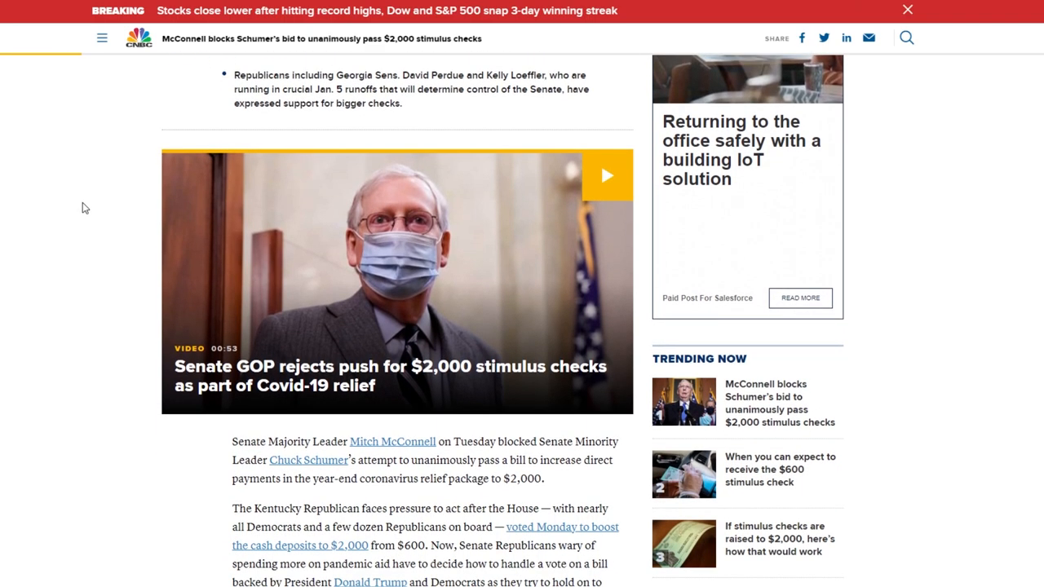
scroll(down, 3)
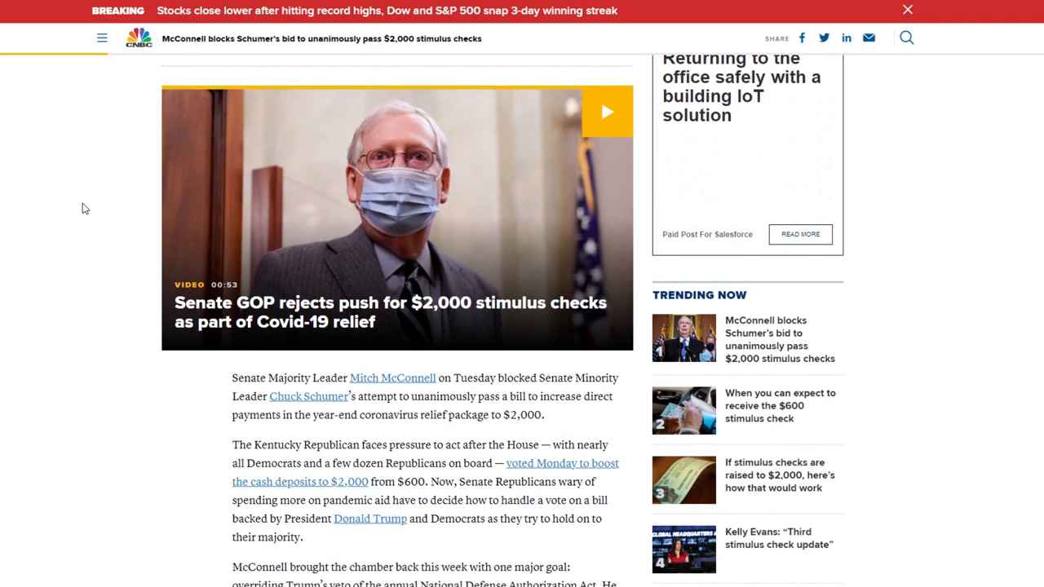
scroll(down, 3)
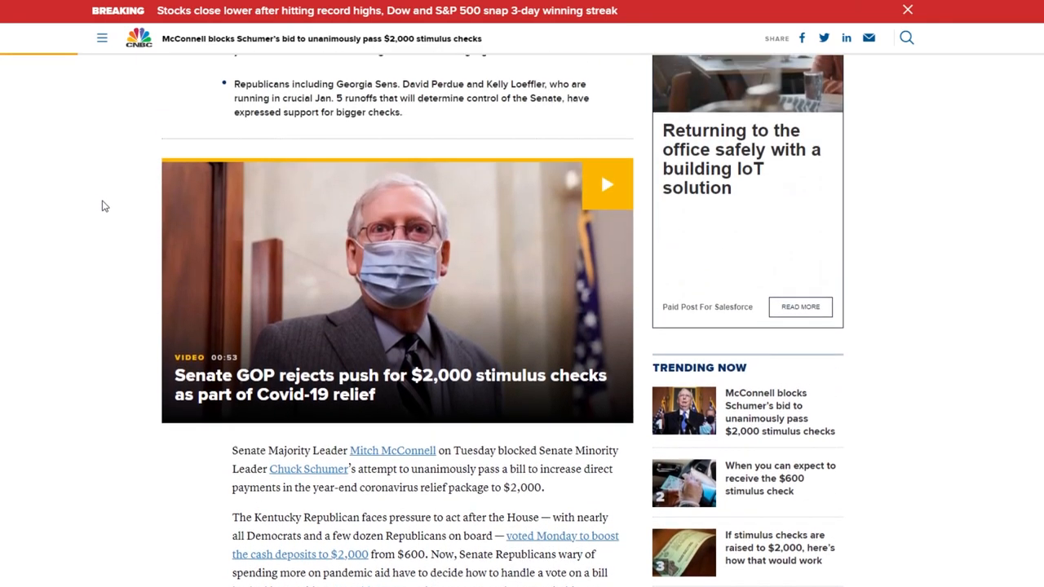
click(138, 38)
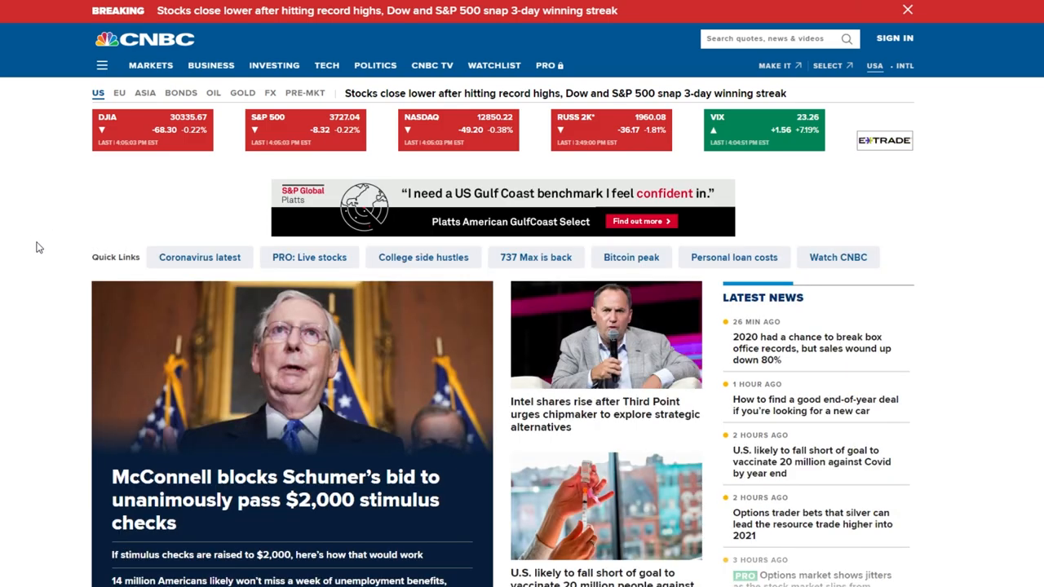
mouse_move(45, 234)
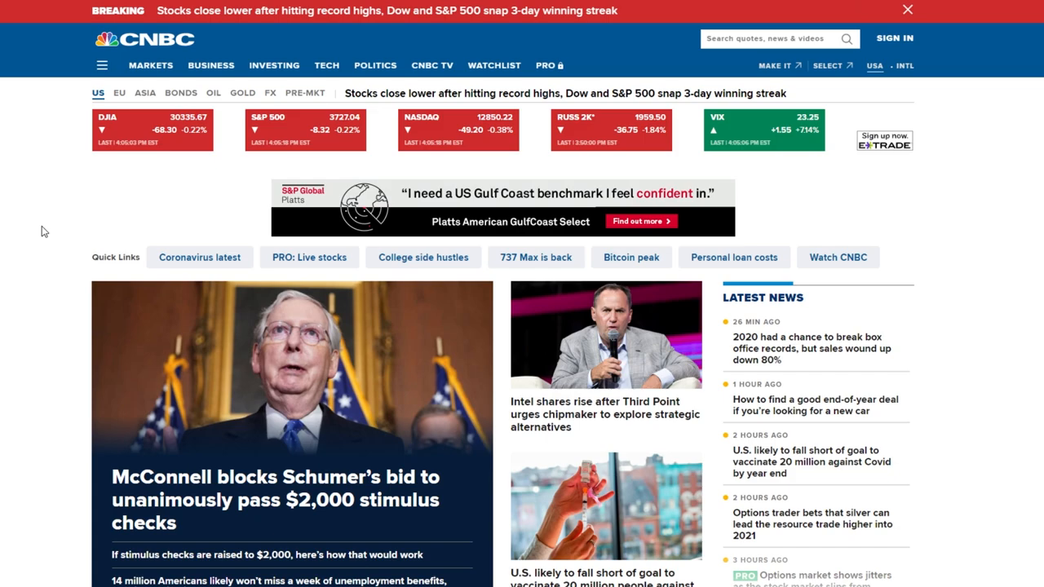
mouse_move(35, 231)
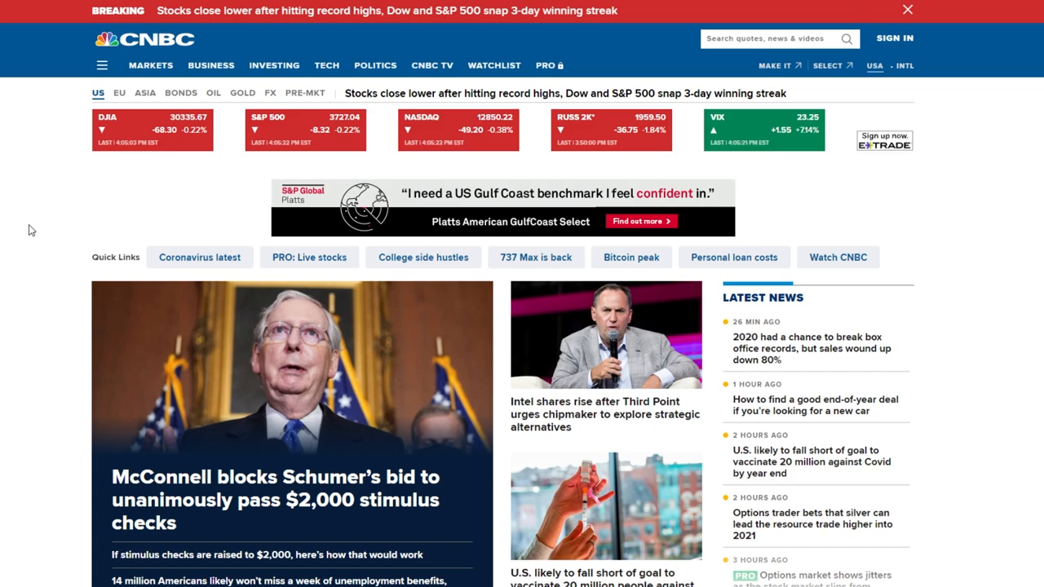
Read down the Intel–Third Point article's key points and scroll back to its headline.
scroll(down, 3)
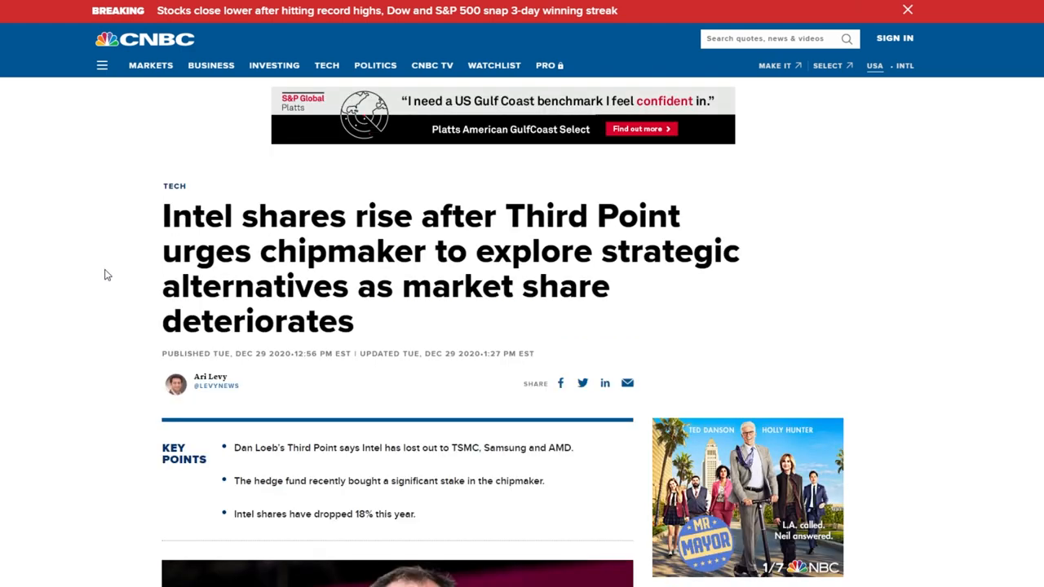
scroll(down, 3)
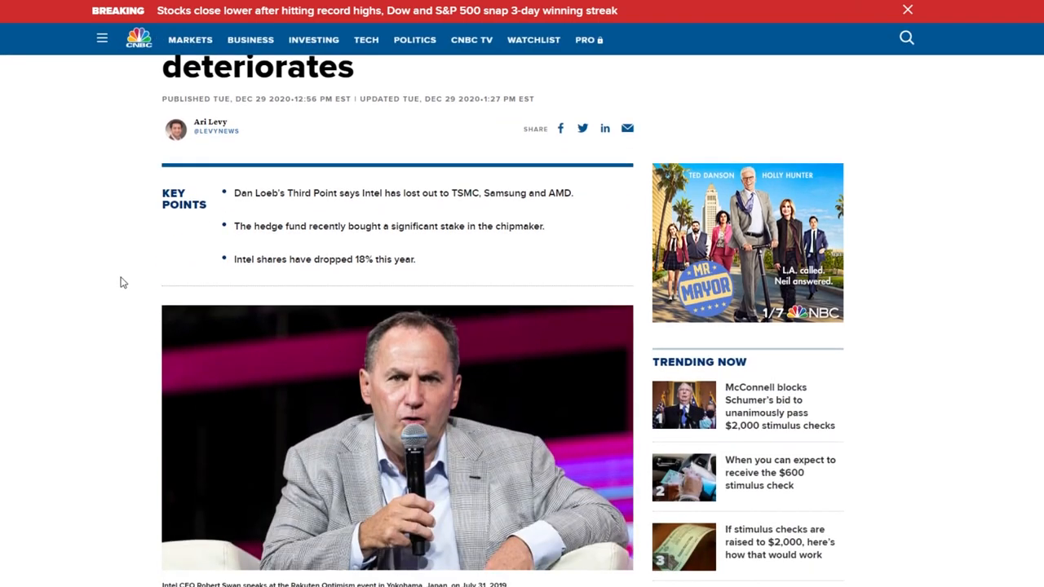
mouse_move(119, 283)
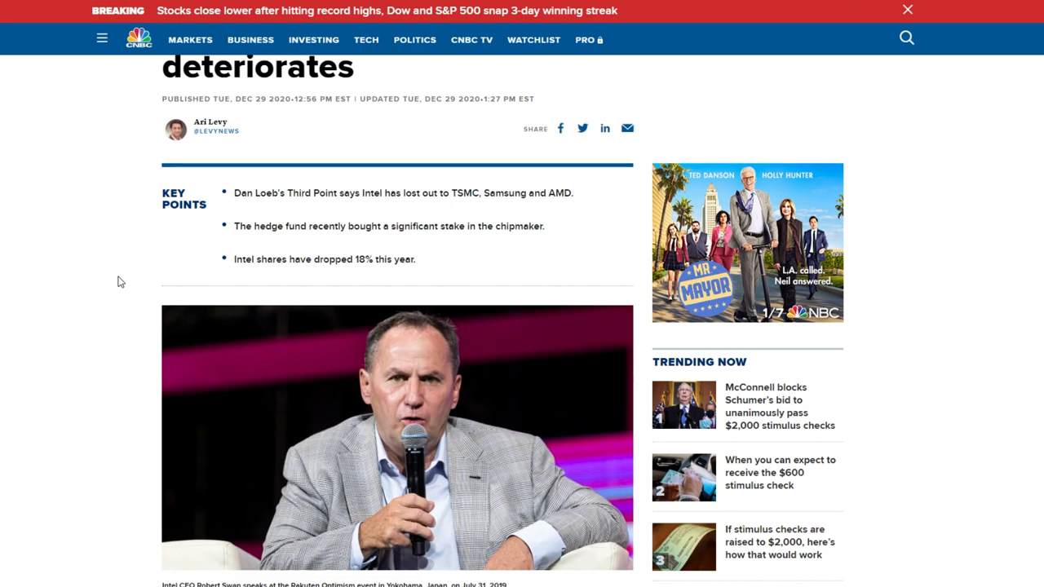
mouse_move(120, 292)
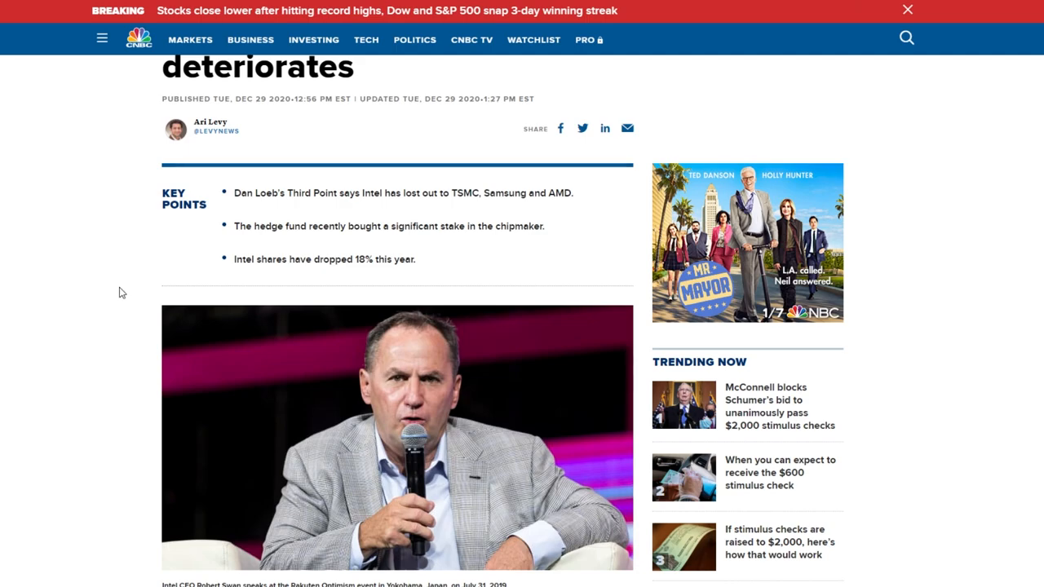
scroll(up, 3)
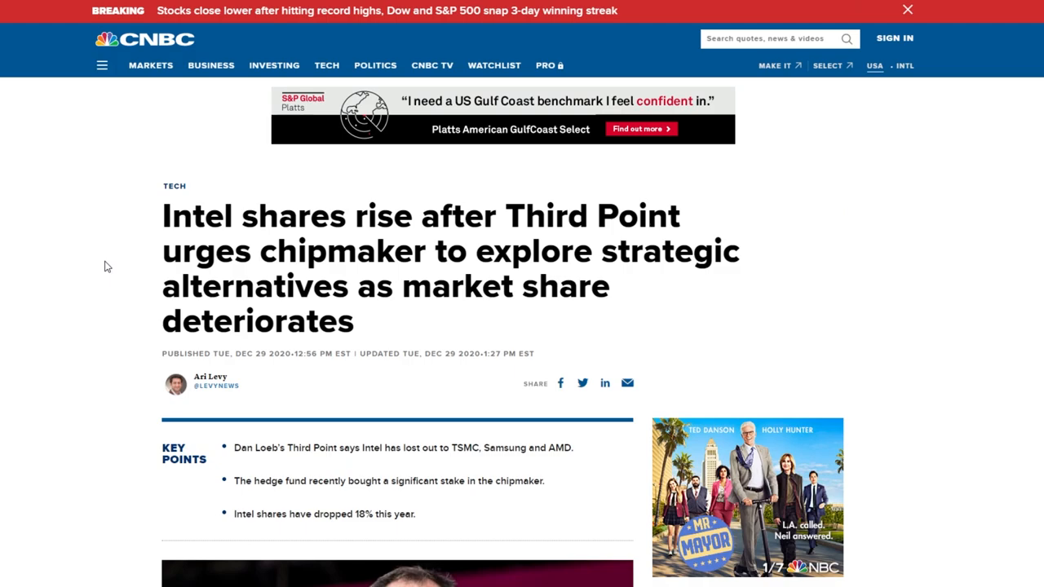
mouse_move(86, 276)
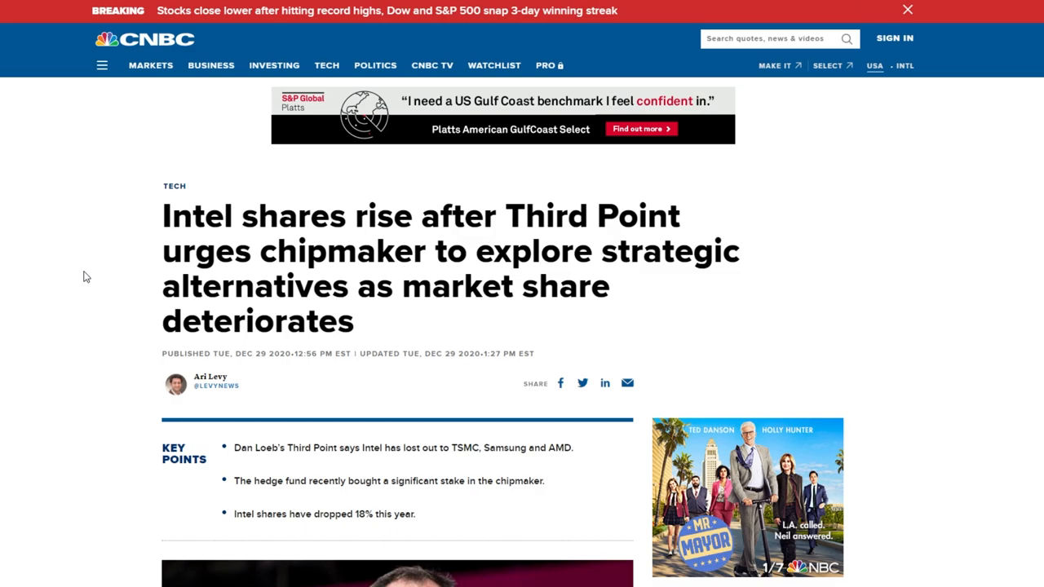
mouse_move(94, 276)
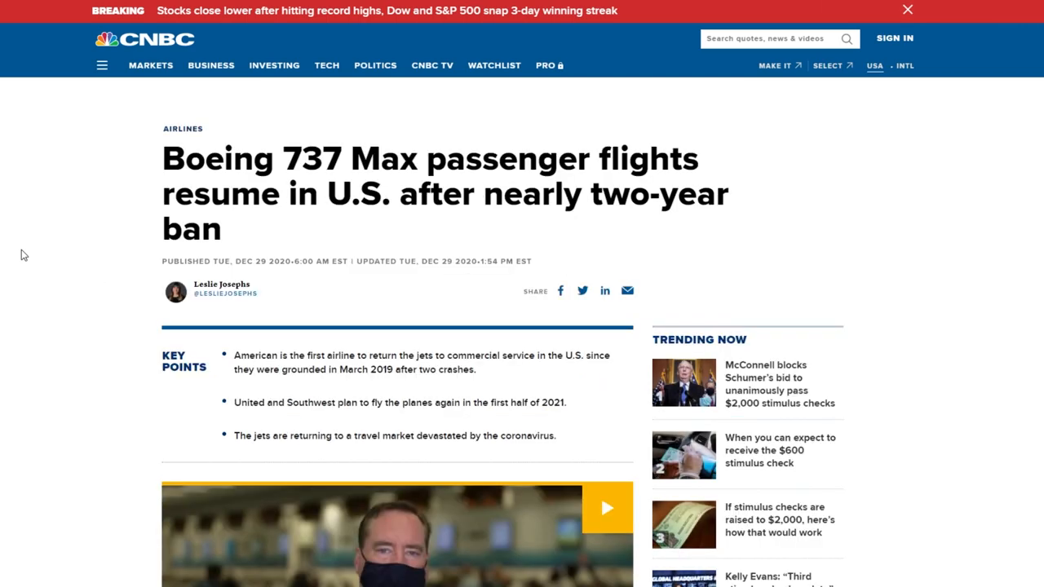
Scroll through the key points of the Boeing 737 Max return article.
scroll(down, 3)
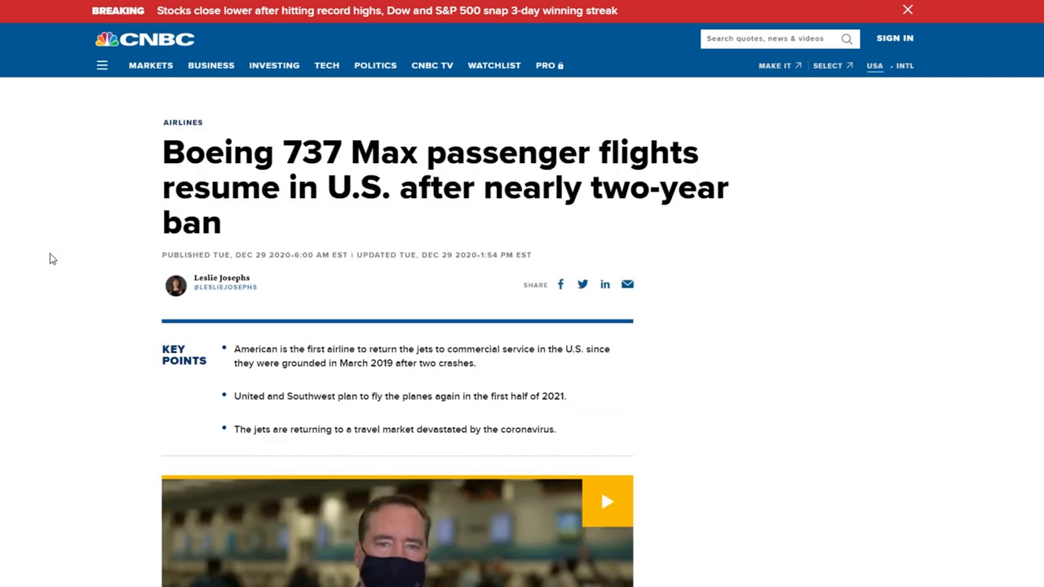
scroll(down, 3)
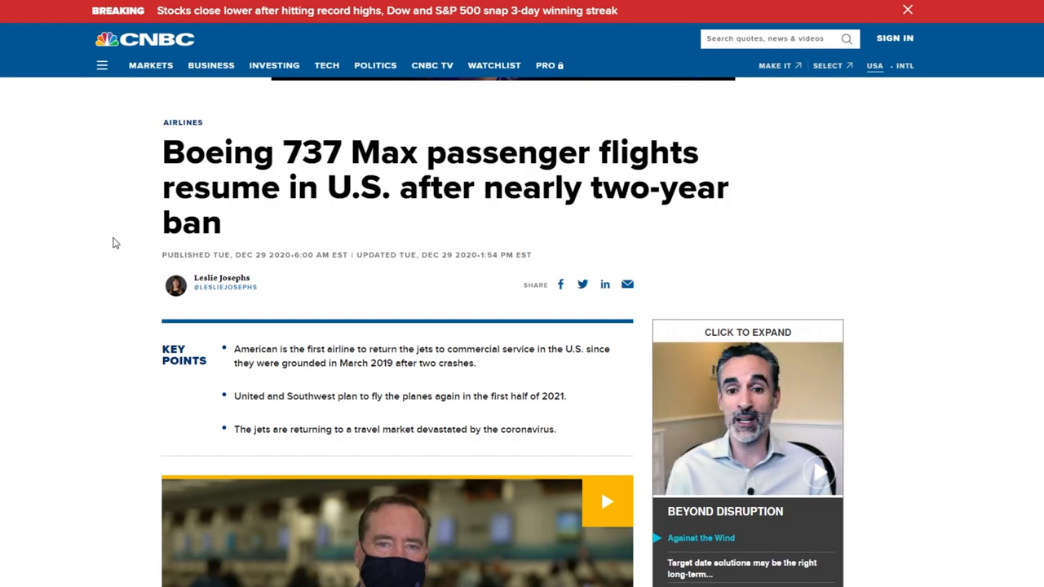
mouse_move(116, 249)
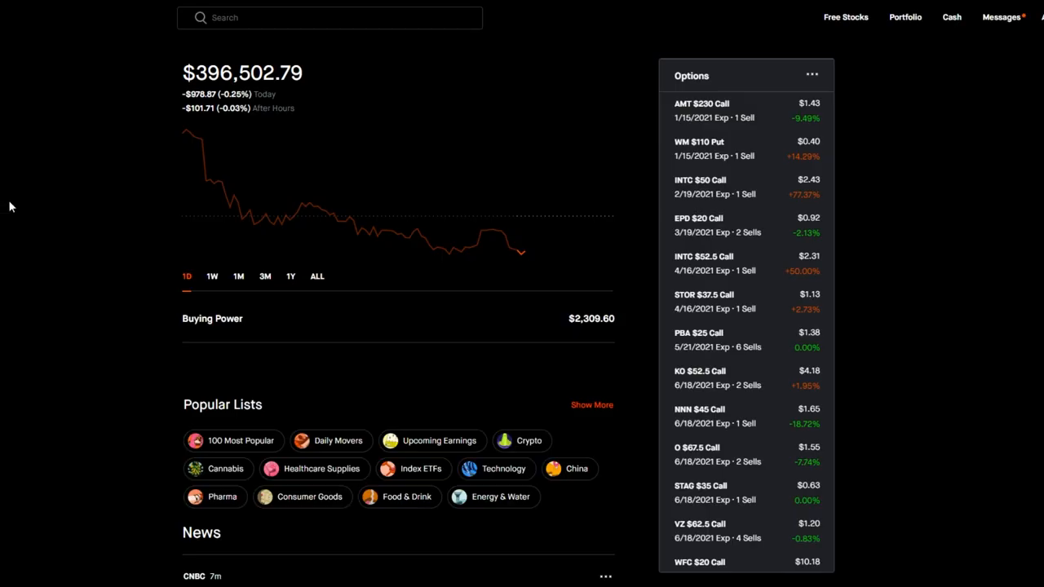
mouse_move(58, 205)
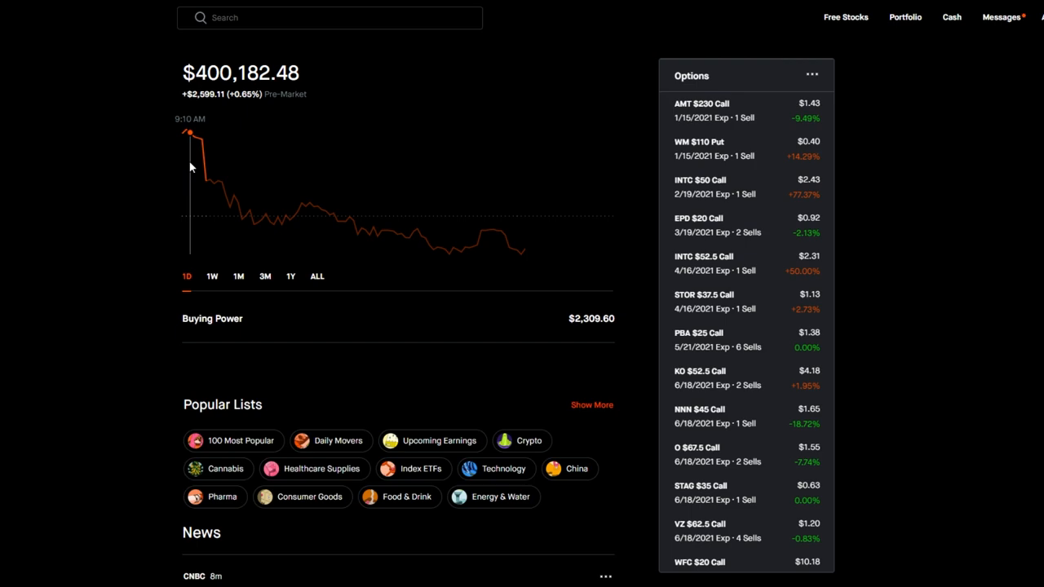
mouse_move(210, 178)
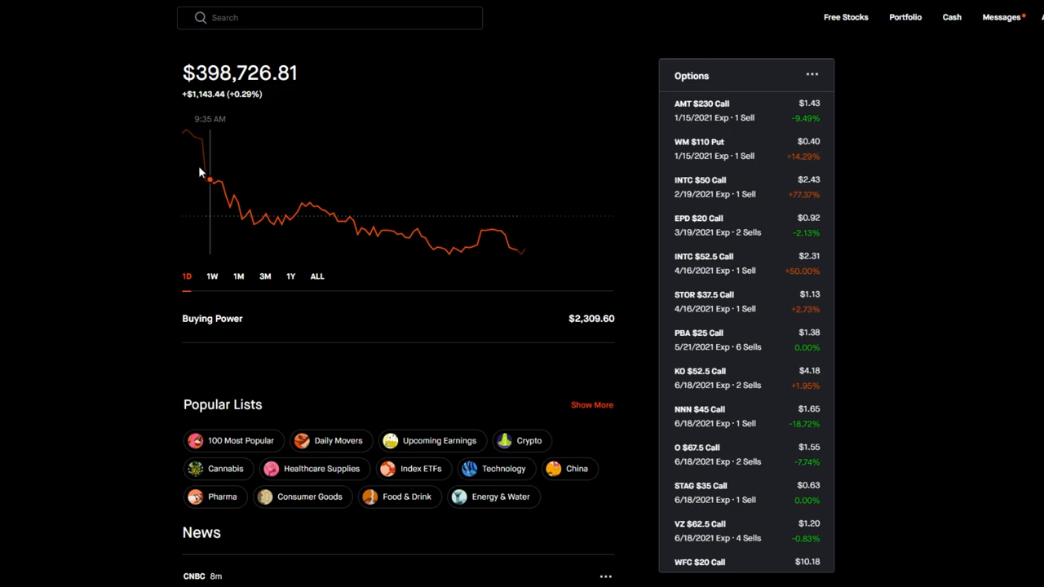
mouse_move(63, 211)
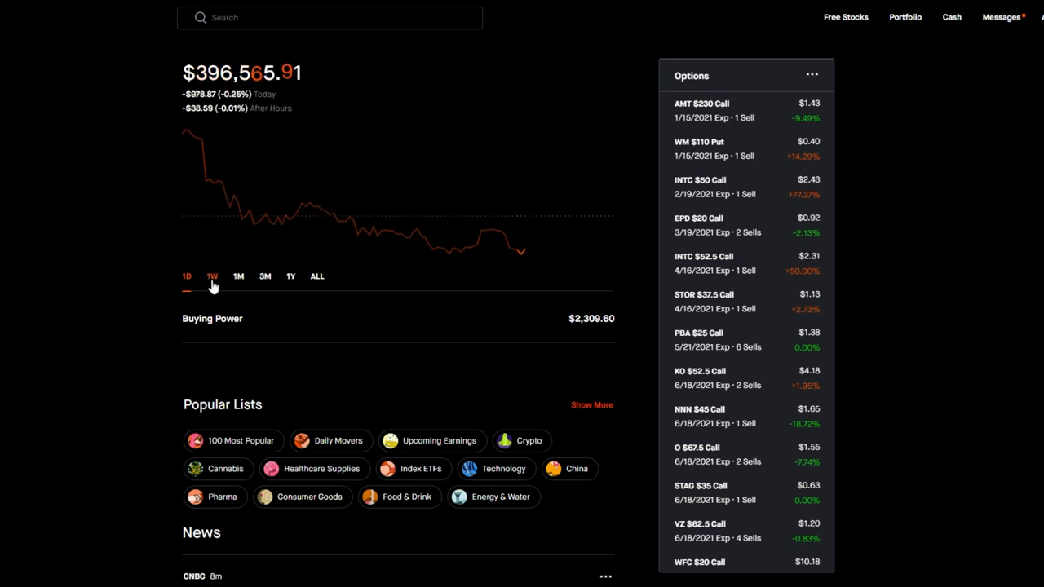
Cycle the portfolio chart through 1W, 1M, 3M, 1Y, then ALL (+$27,652.60).
click(212, 275)
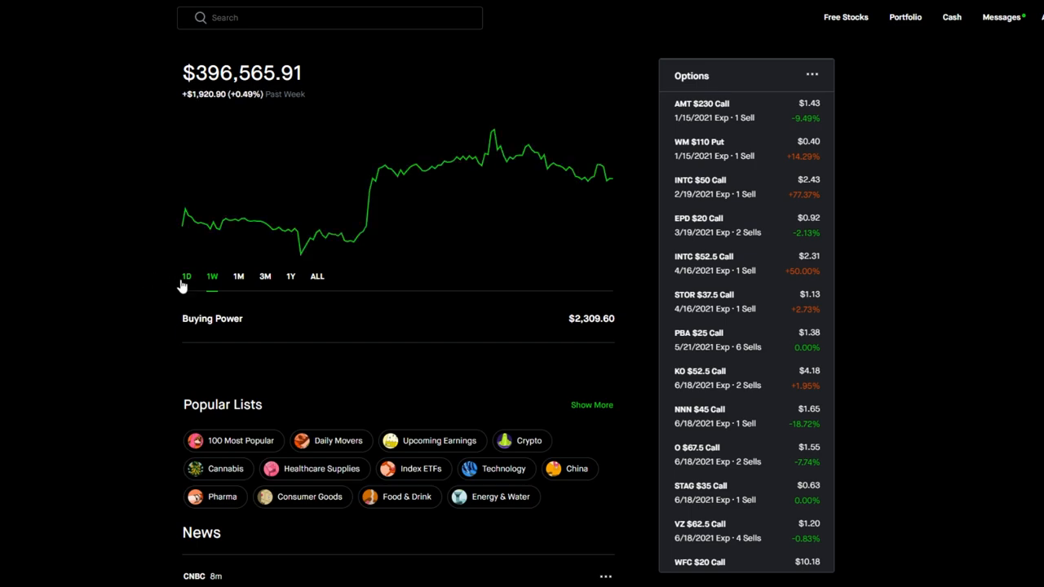
click(265, 275)
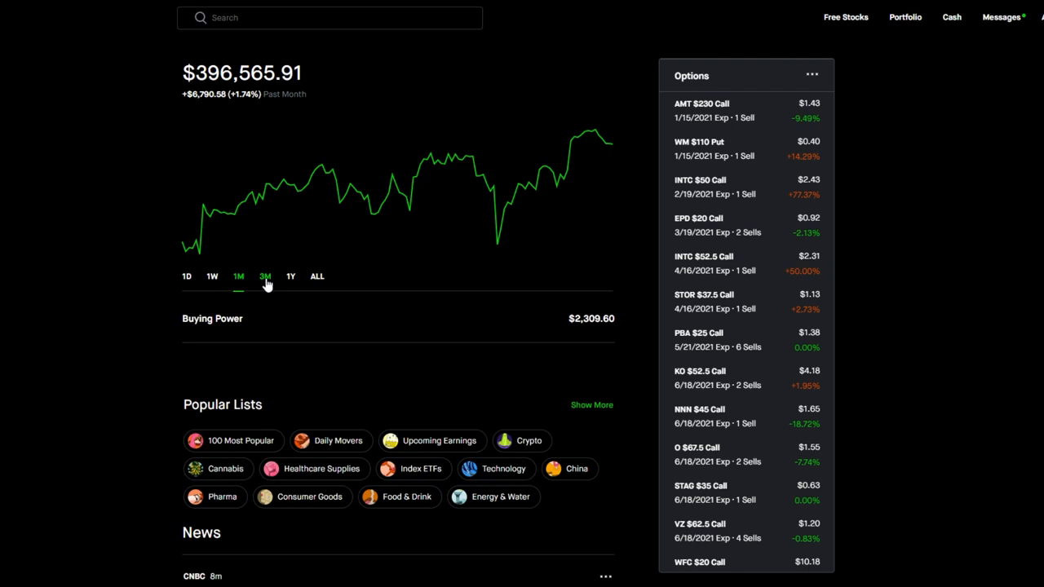
click(265, 276)
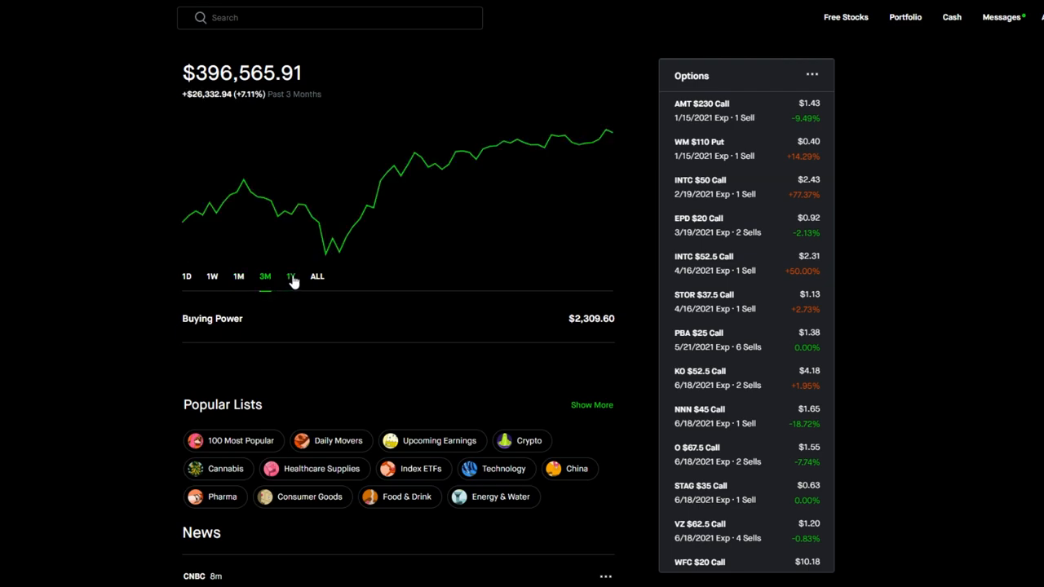
click(290, 276)
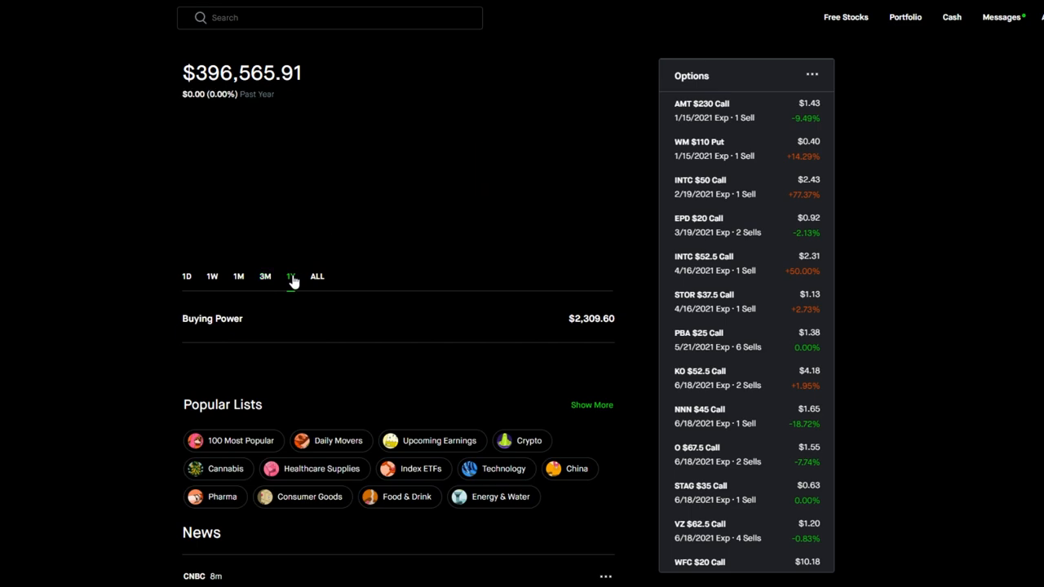
click(291, 276)
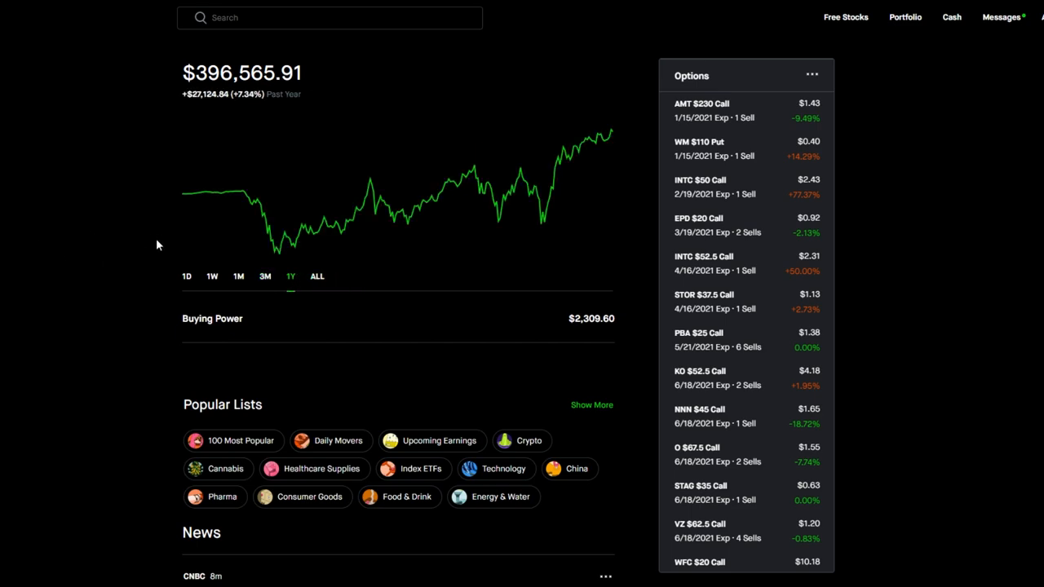
click(316, 275)
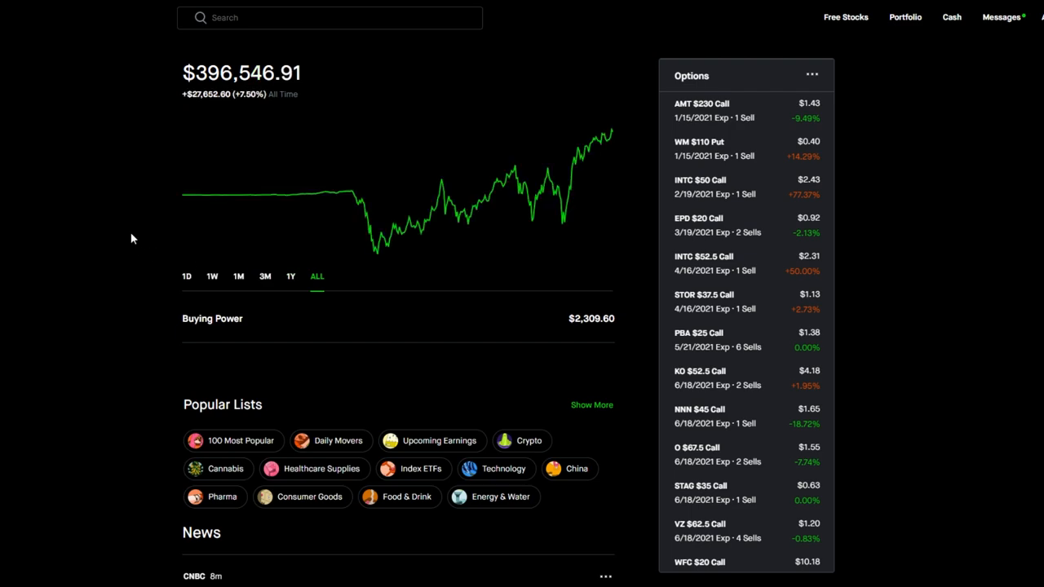
mouse_move(166, 269)
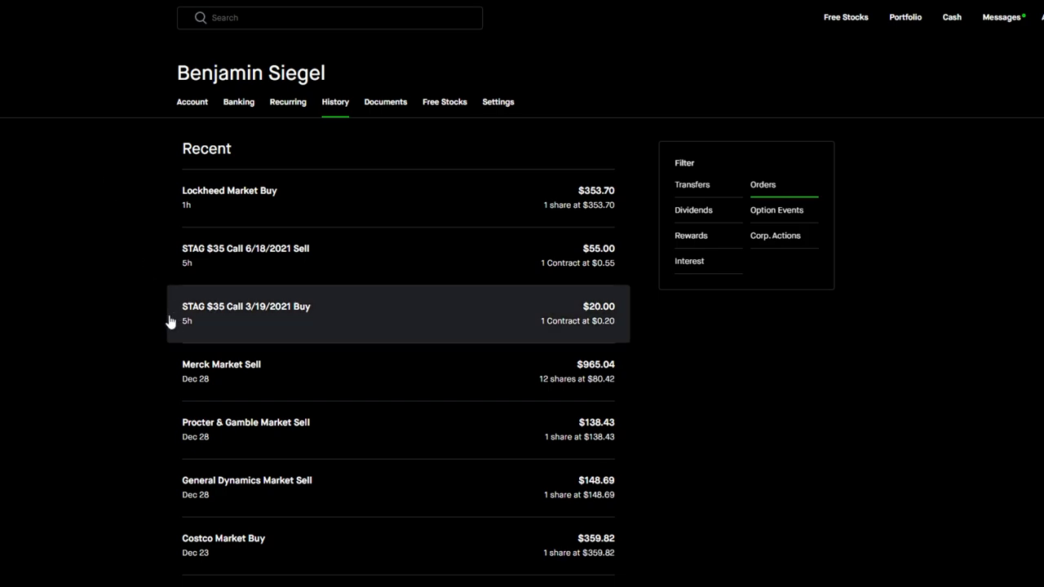
mouse_move(234, 337)
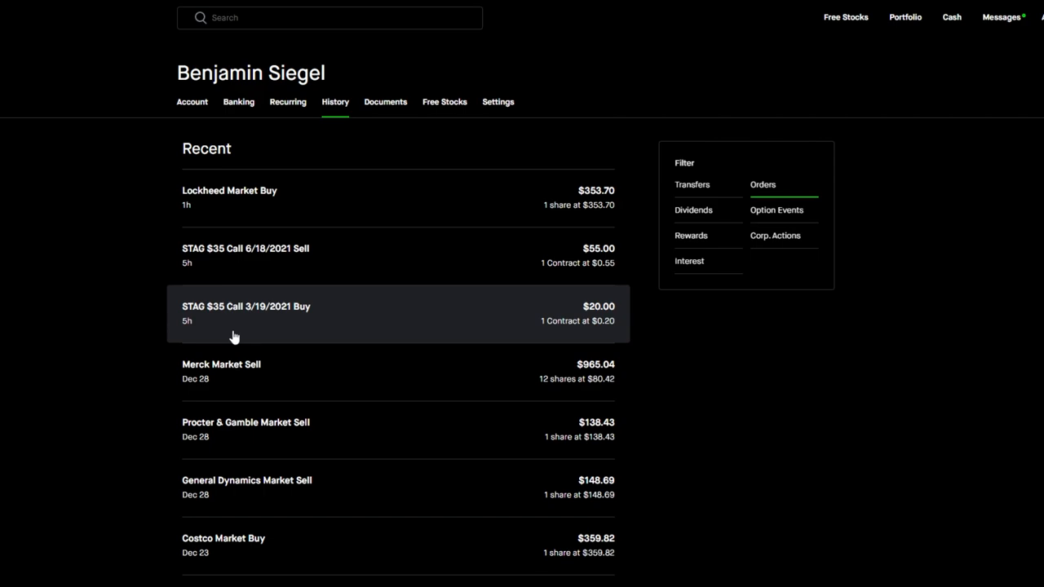
mouse_move(244, 329)
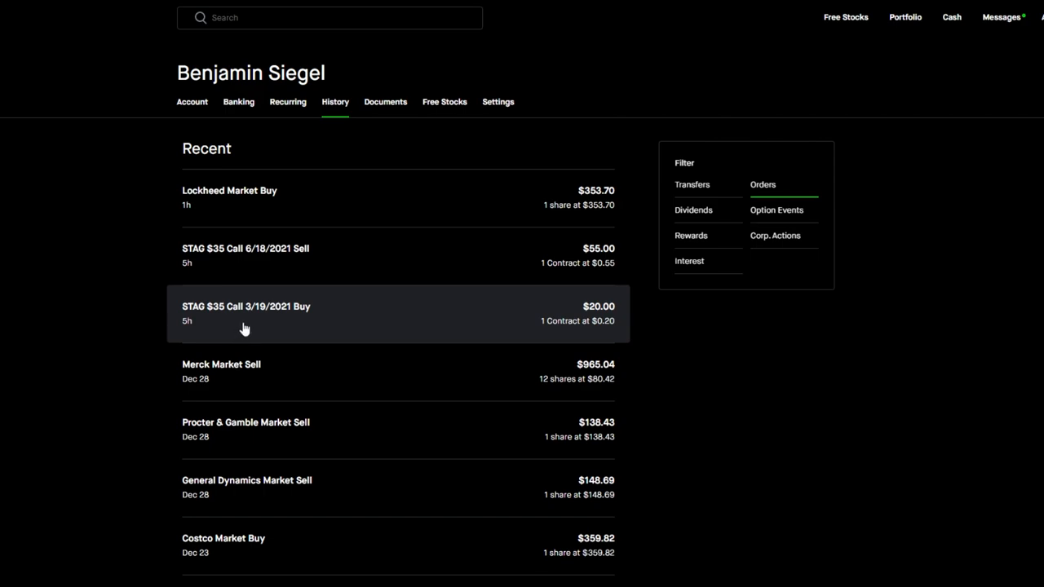
mouse_move(499, 319)
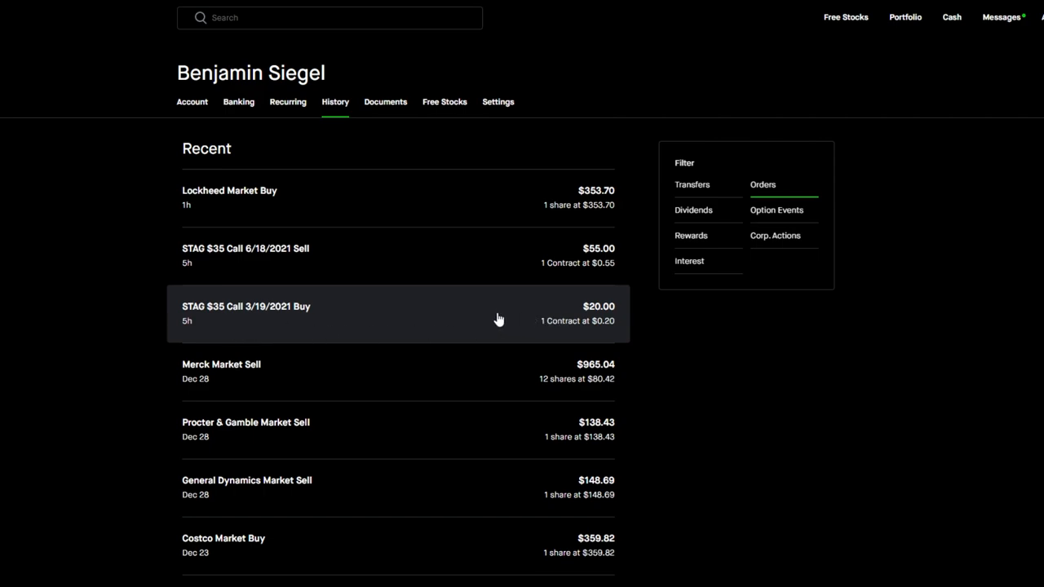
mouse_move(513, 326)
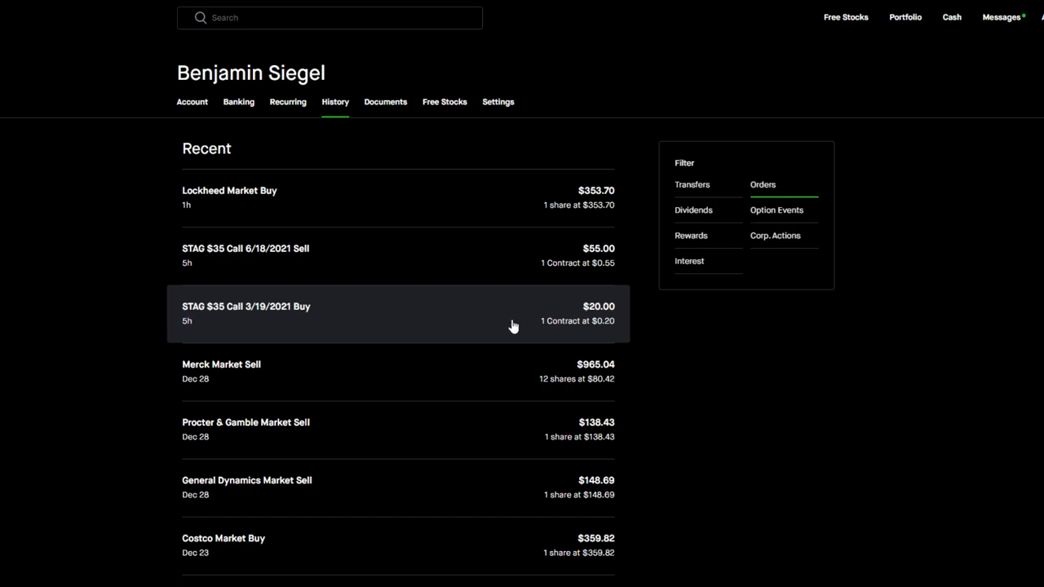
mouse_move(424, 258)
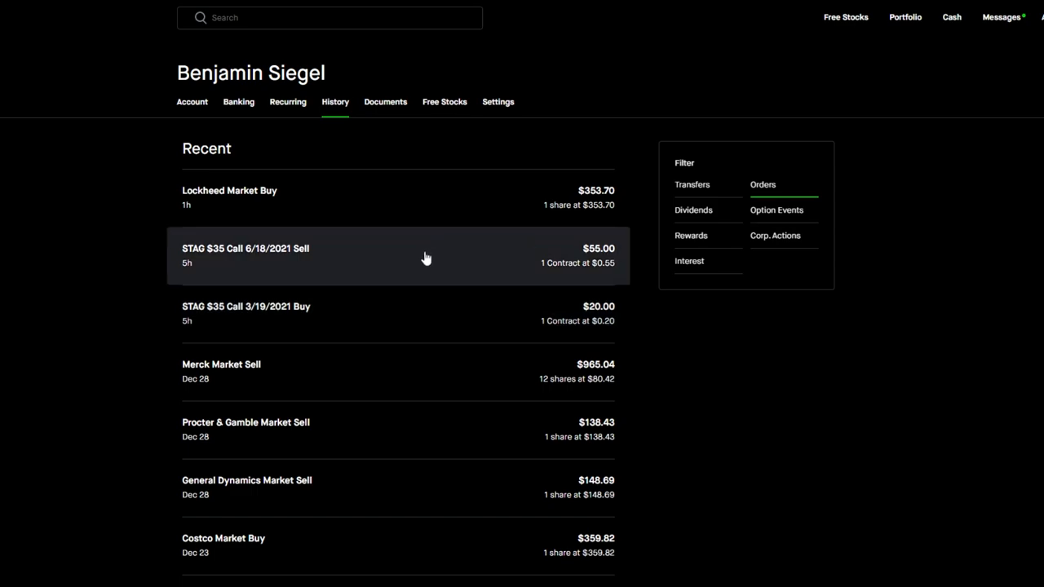
mouse_move(277, 267)
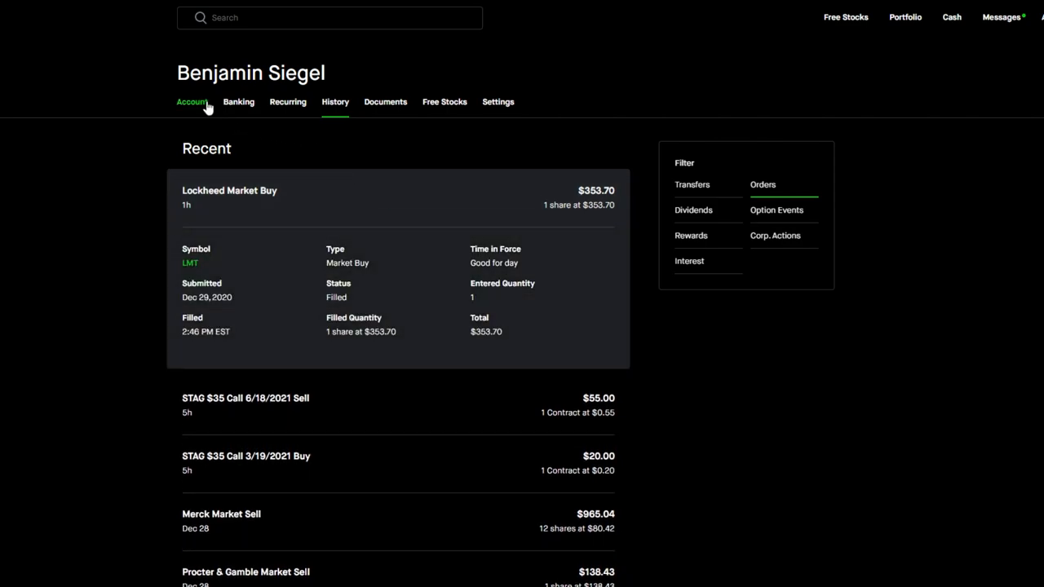
Switch to the Account tab's stock holdings list, sorted by gain.
click(192, 101)
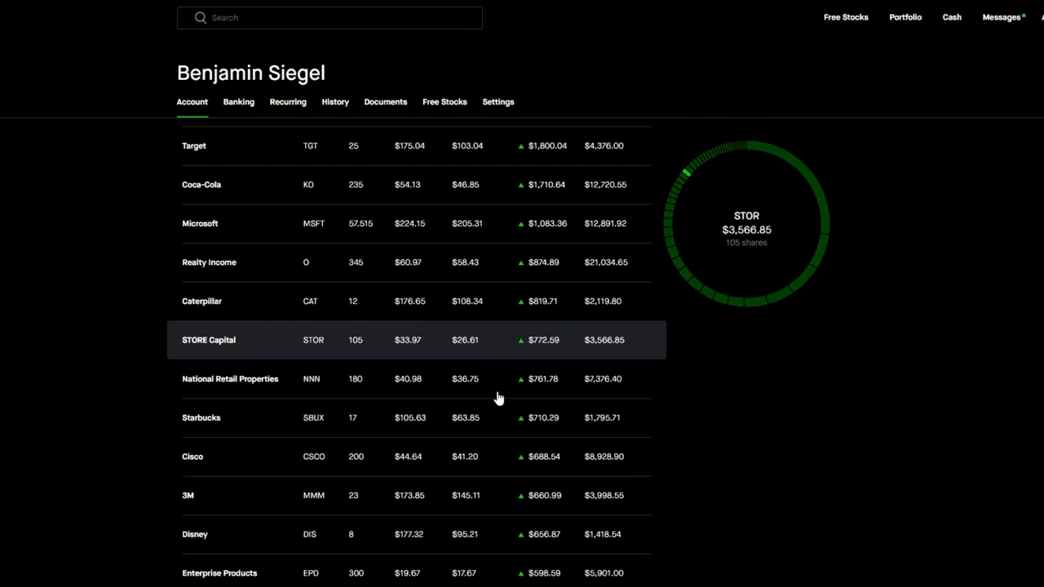
scroll(down, 3)
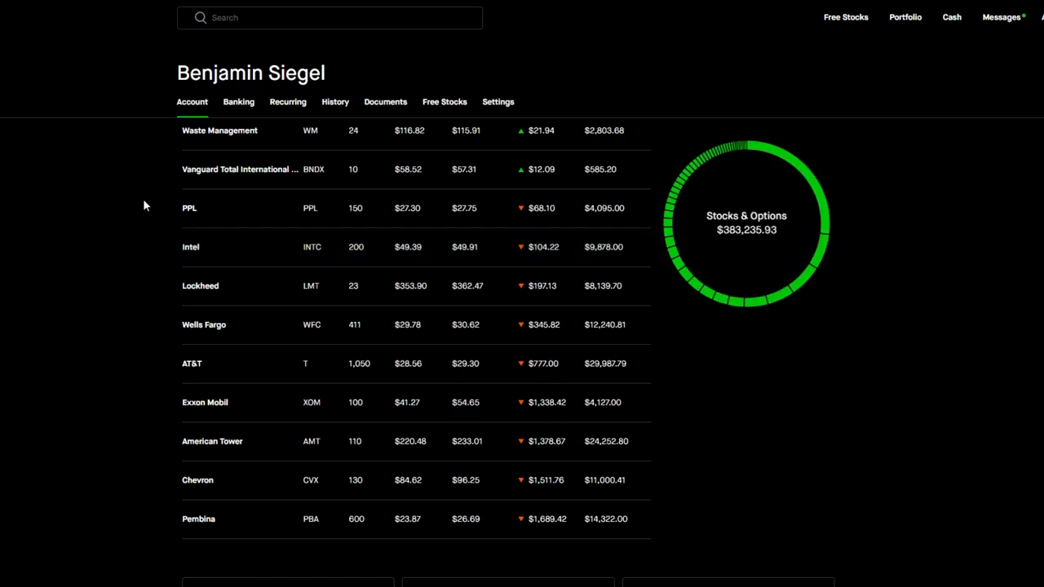
mouse_move(153, 209)
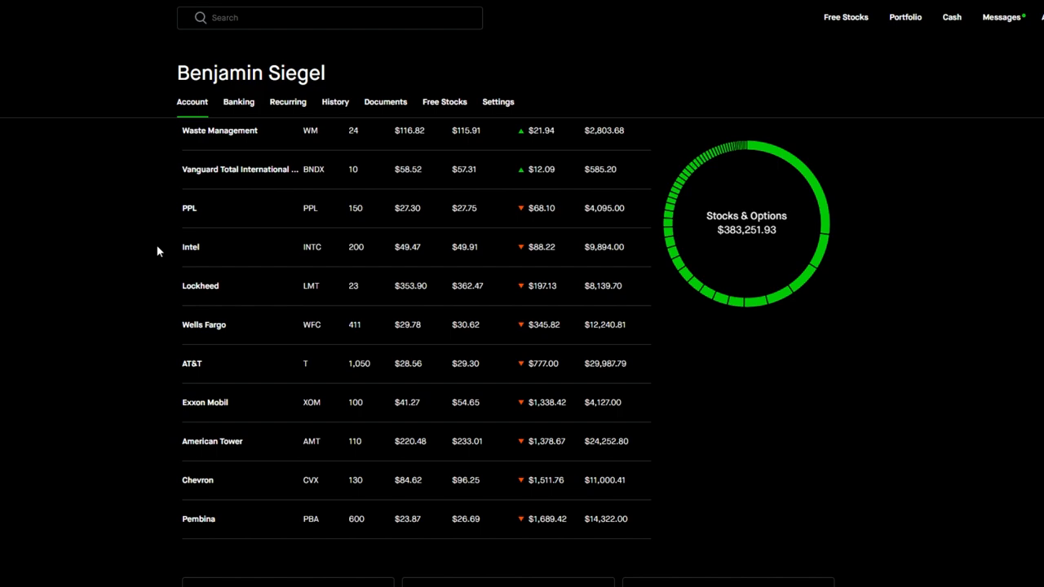
mouse_move(166, 211)
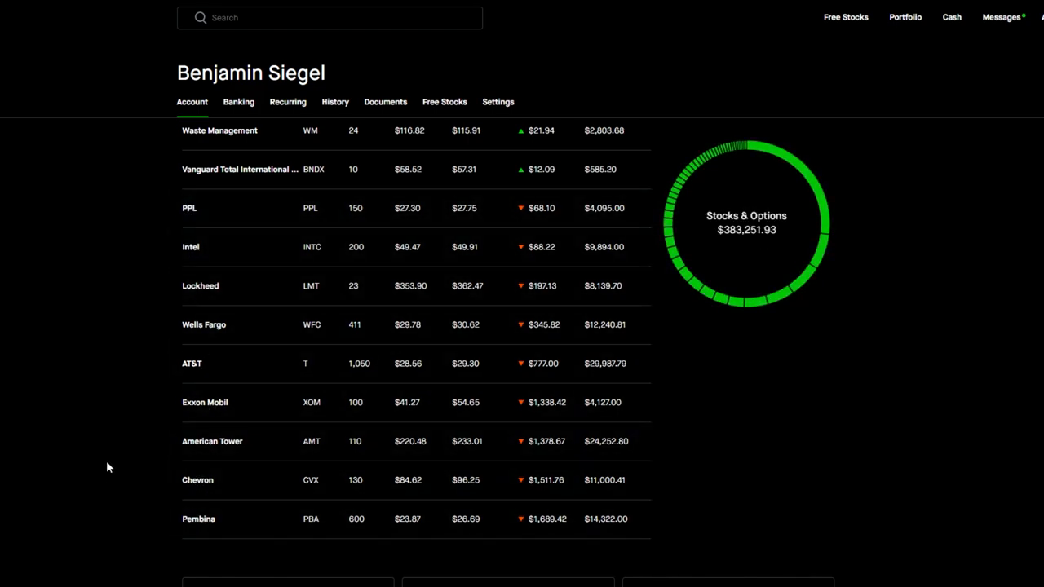
mouse_move(196, 208)
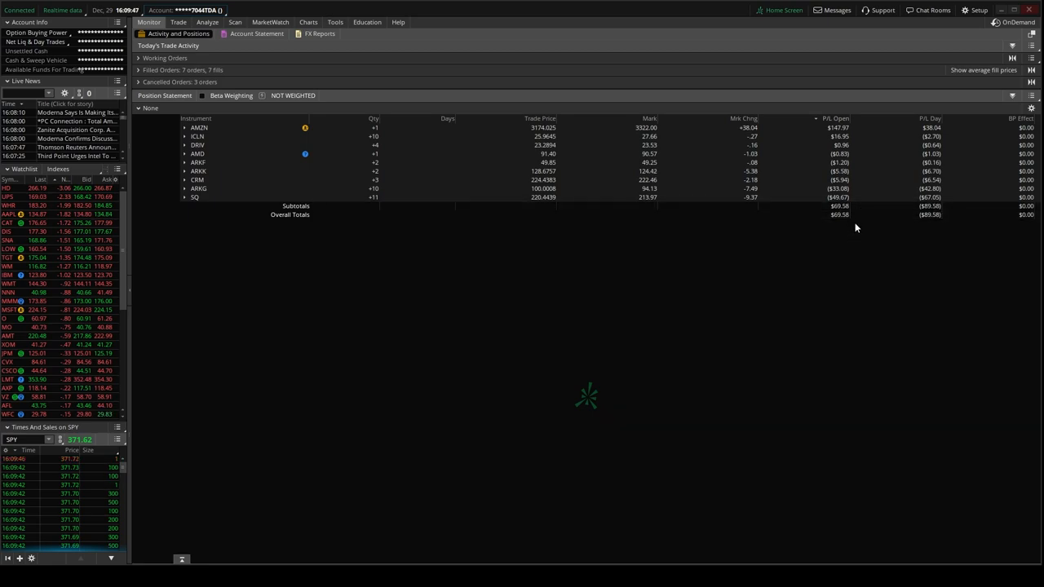
mouse_move(866, 226)
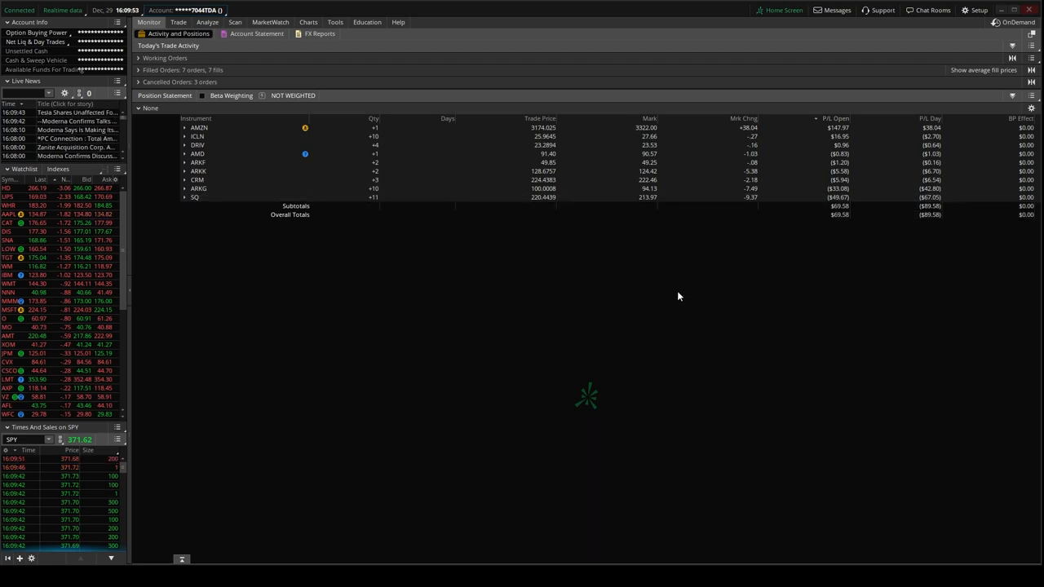
mouse_move(222, 245)
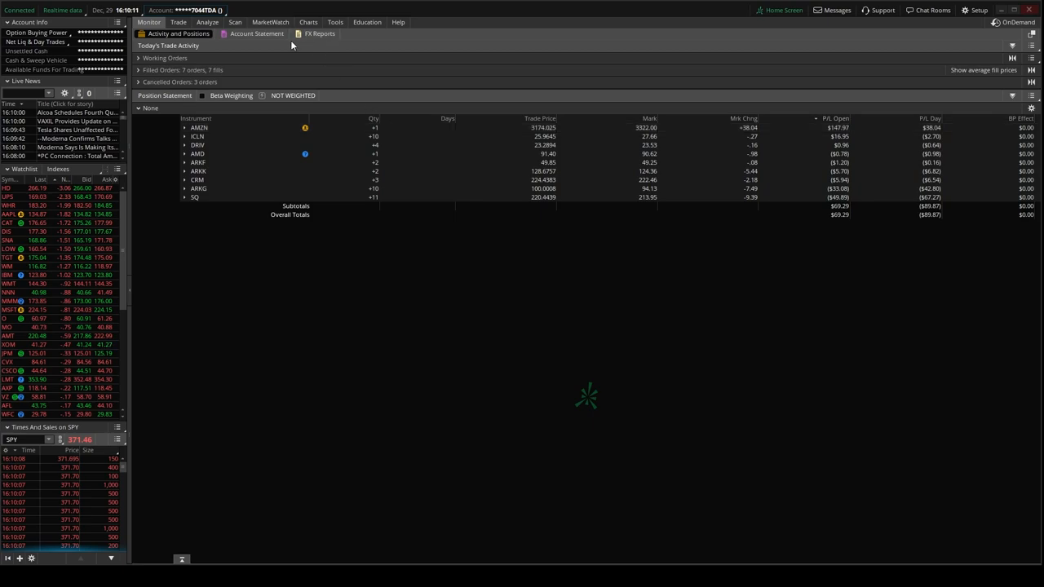
Show Account Statement trade history with seven filled buys, including SQ, ARKG and ARKK.
click(256, 34)
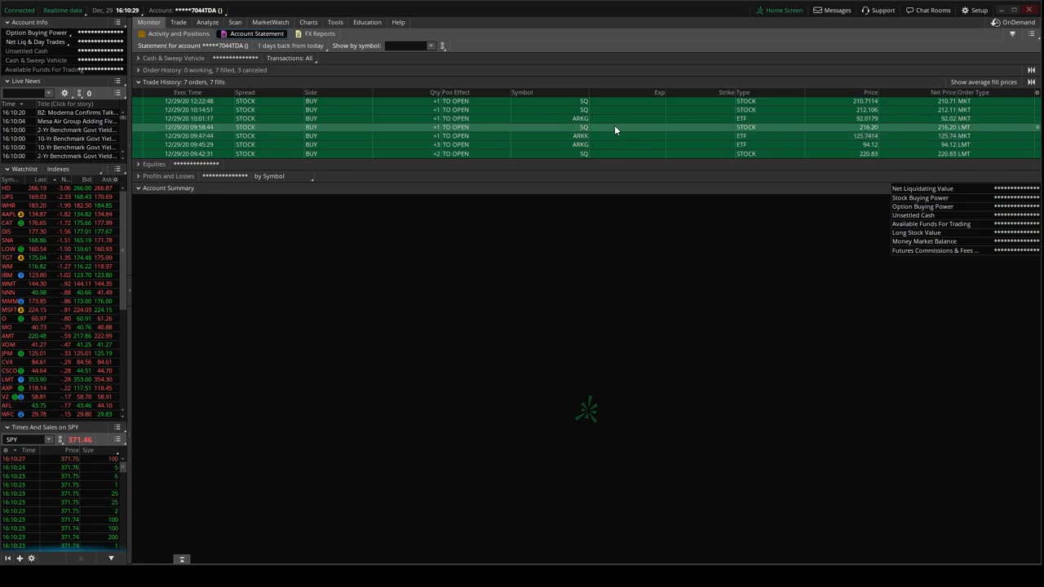
mouse_move(617, 119)
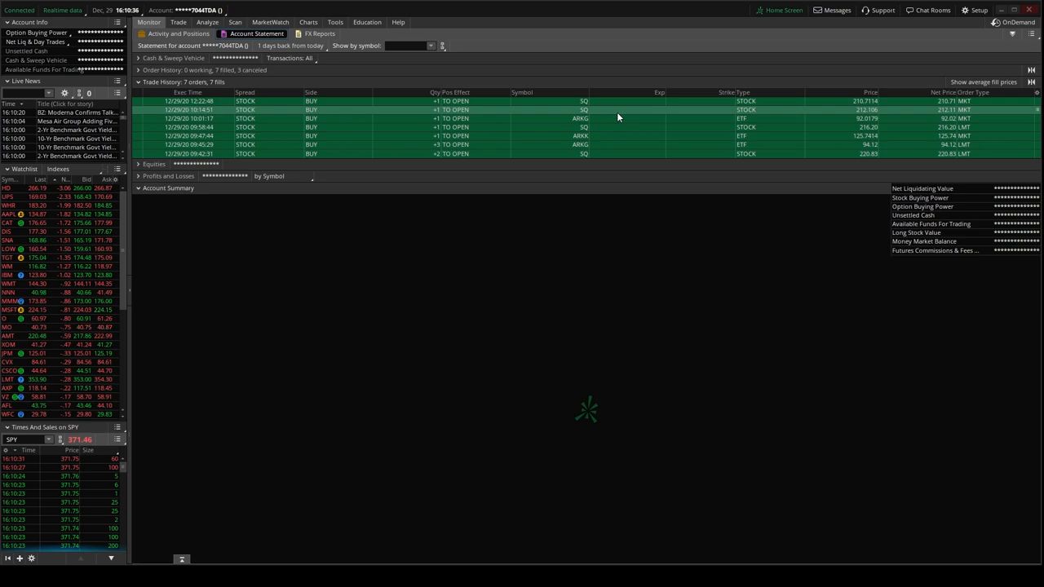
mouse_move(618, 114)
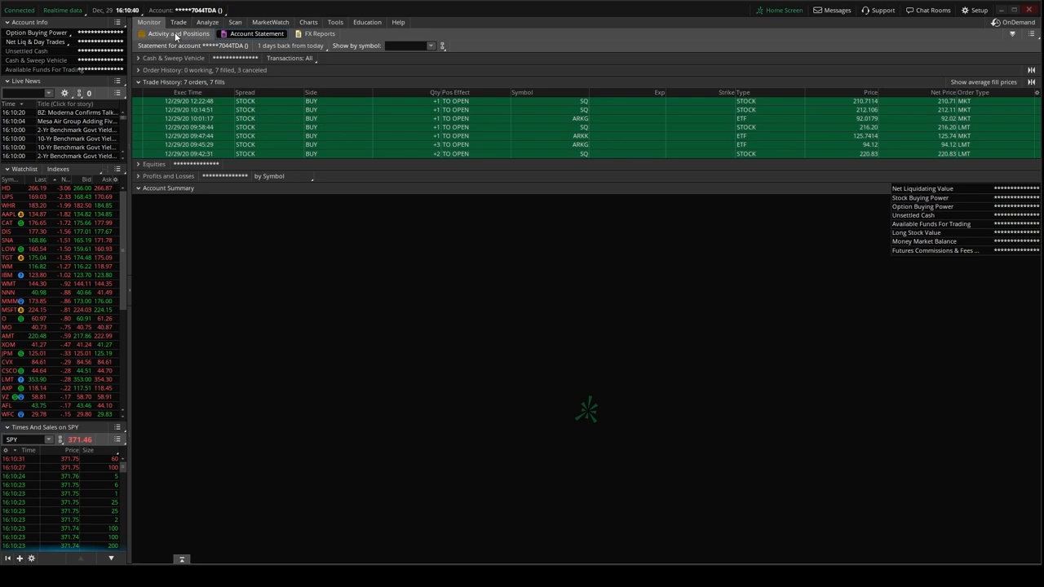
Return to Activity and Positions, listing nine open positions from AMZN to SQ.
click(176, 34)
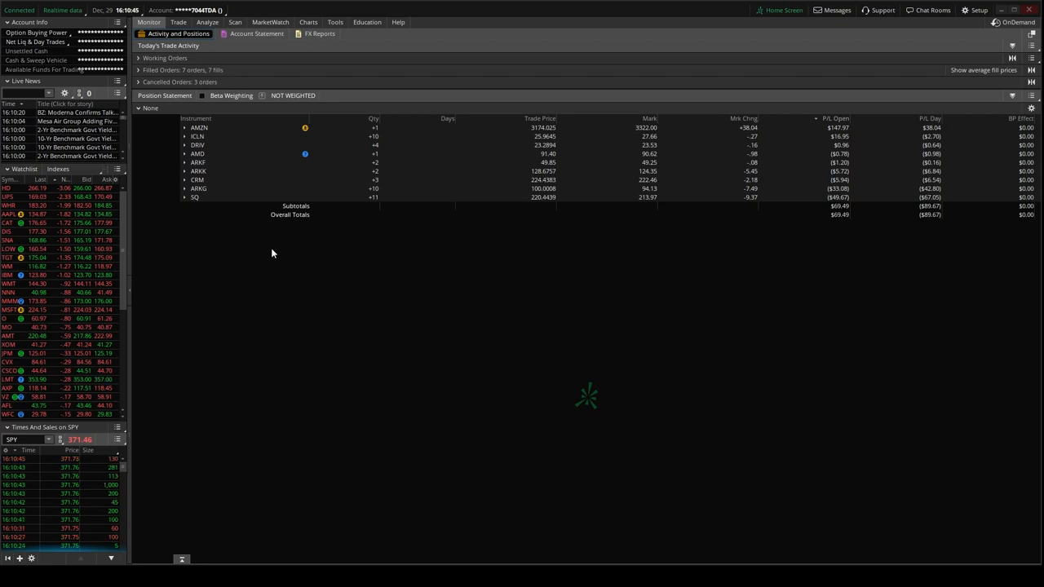
mouse_move(277, 247)
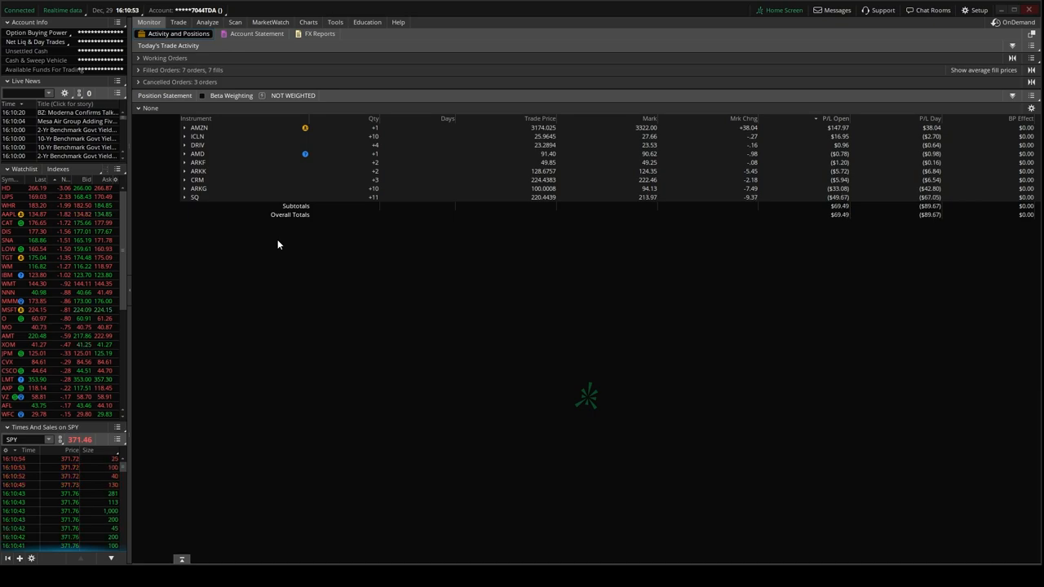
mouse_move(324, 337)
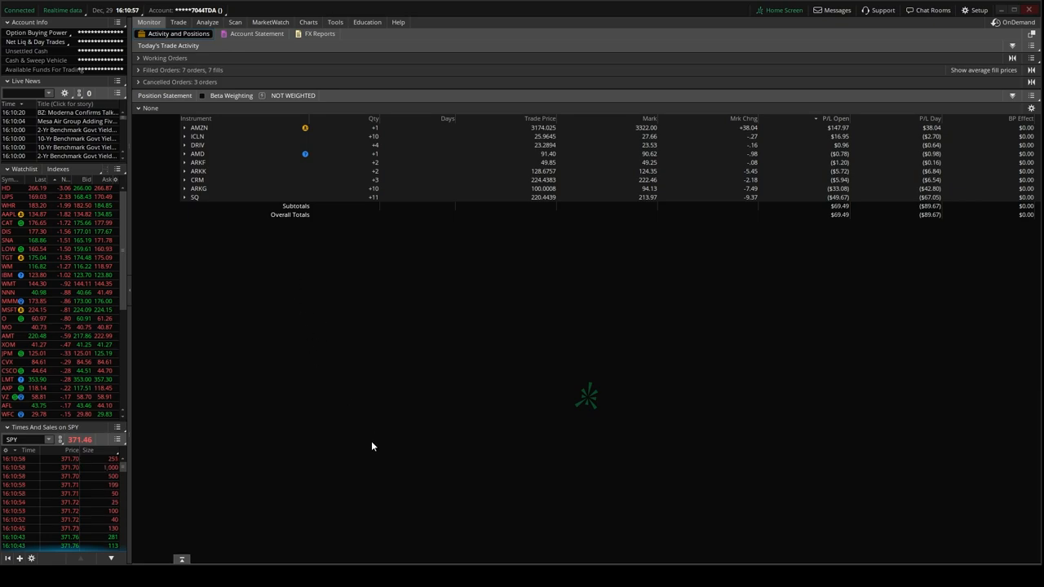
mouse_move(338, 386)
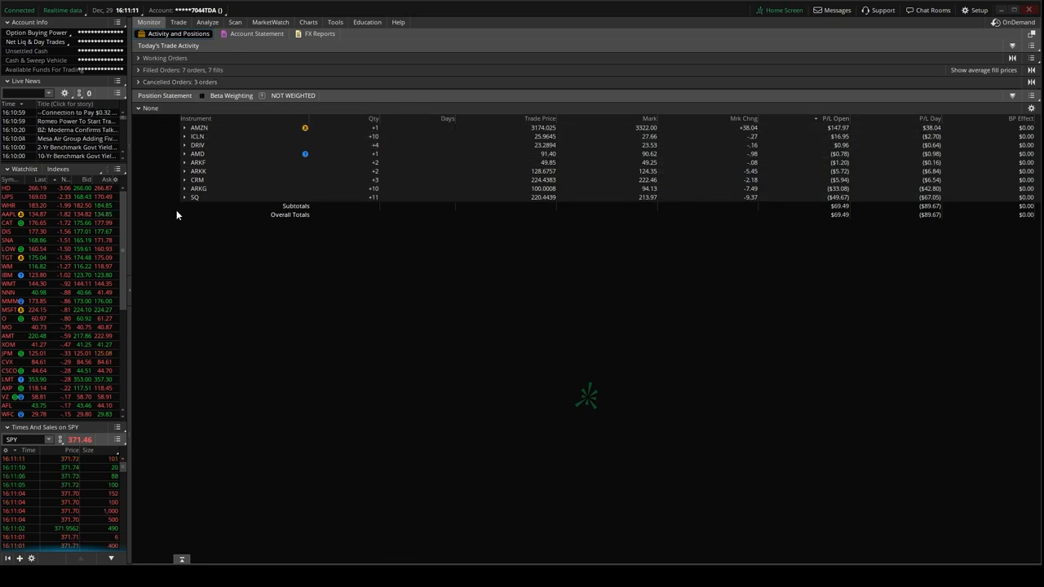
mouse_move(377, 285)
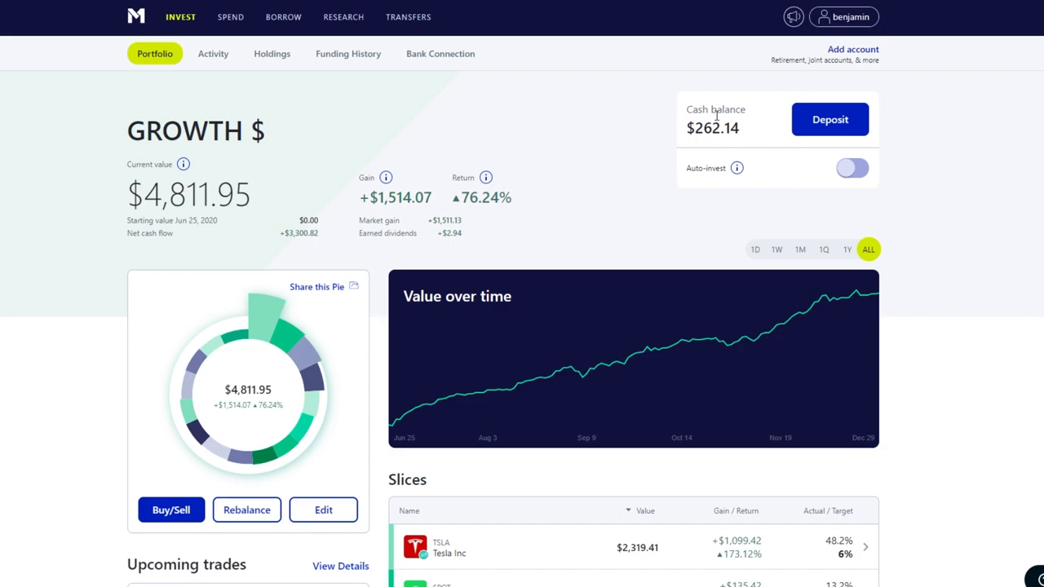
mouse_move(593, 178)
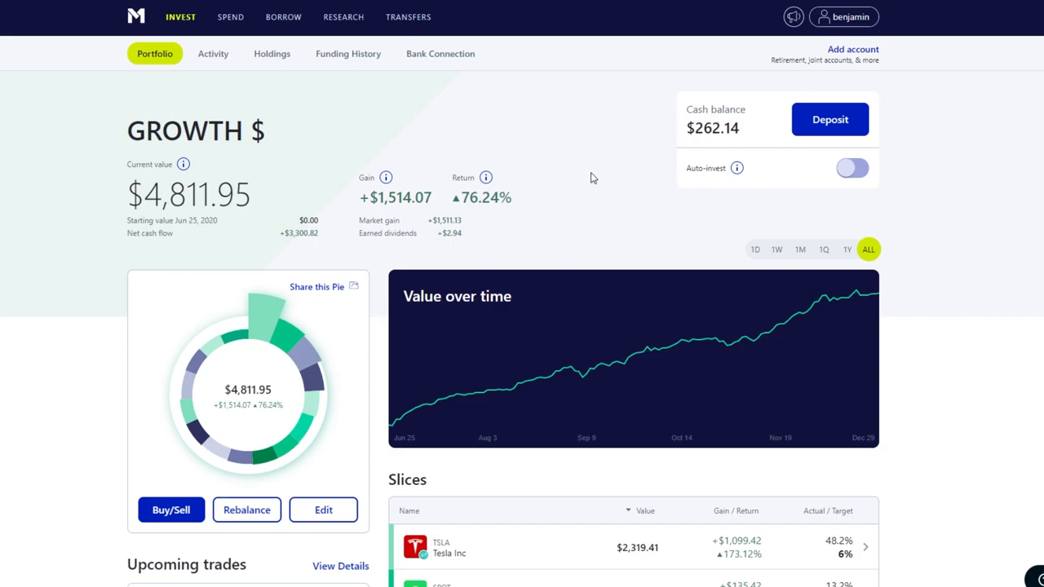
mouse_move(432, 243)
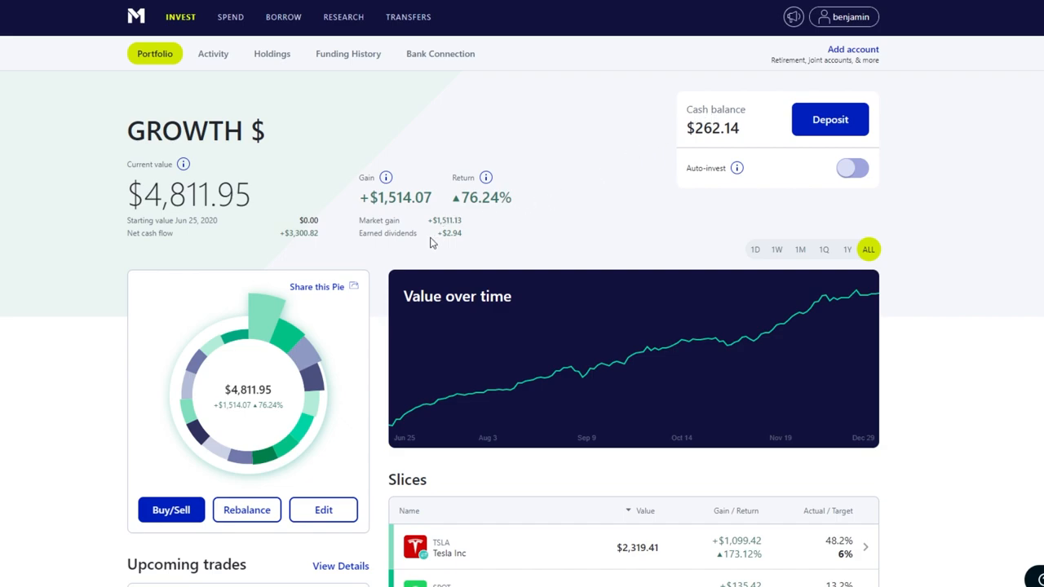
mouse_move(466, 232)
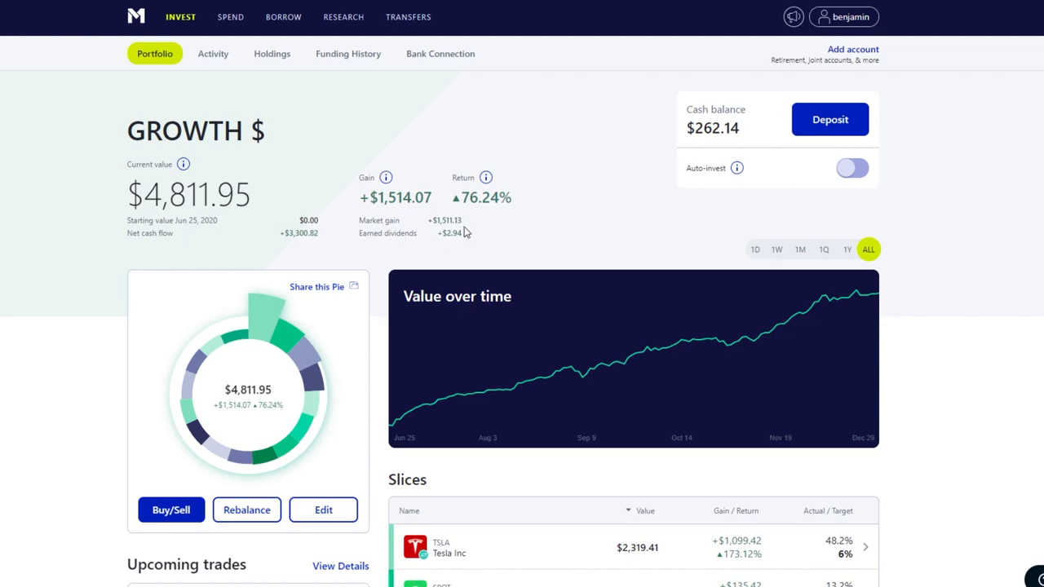
scroll(down, 3)
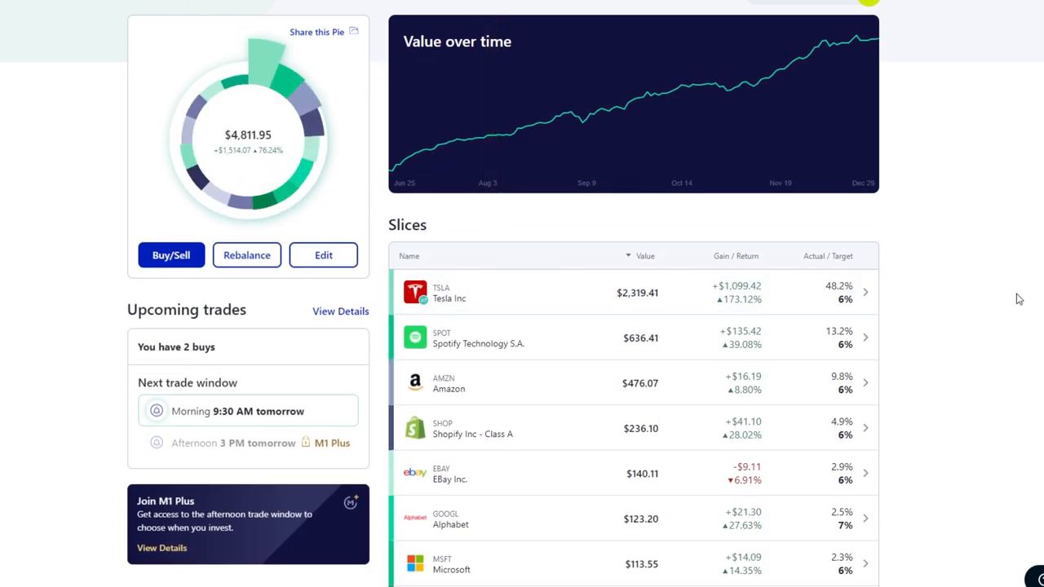
scroll(down, 3)
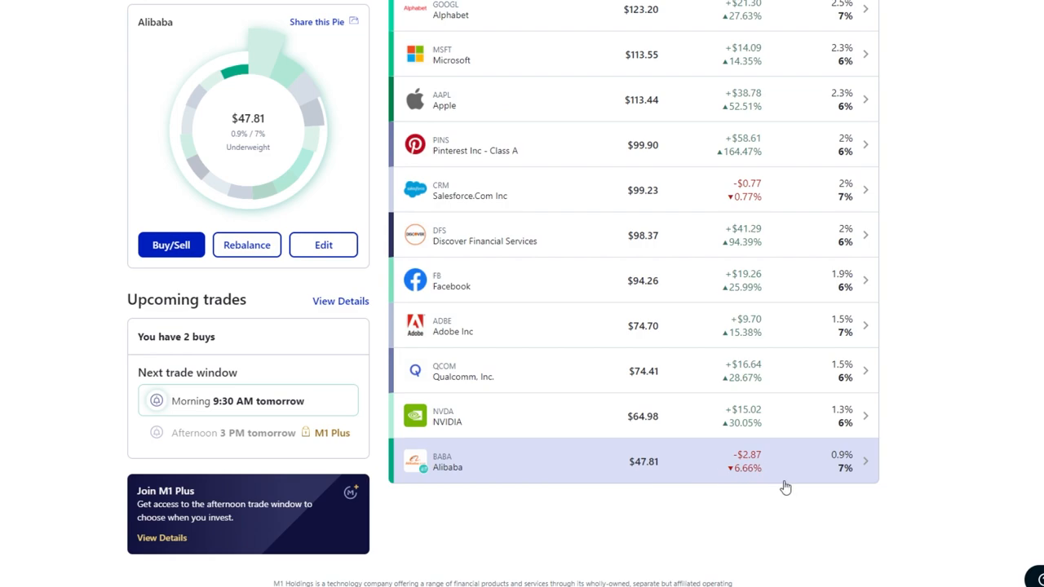
mouse_move(773, 476)
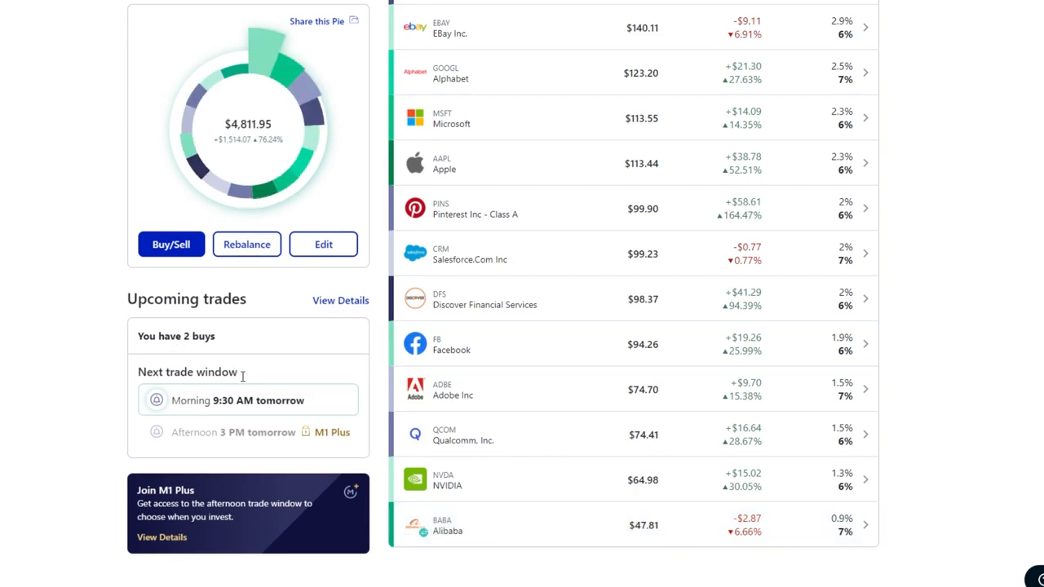
mouse_move(921, 540)
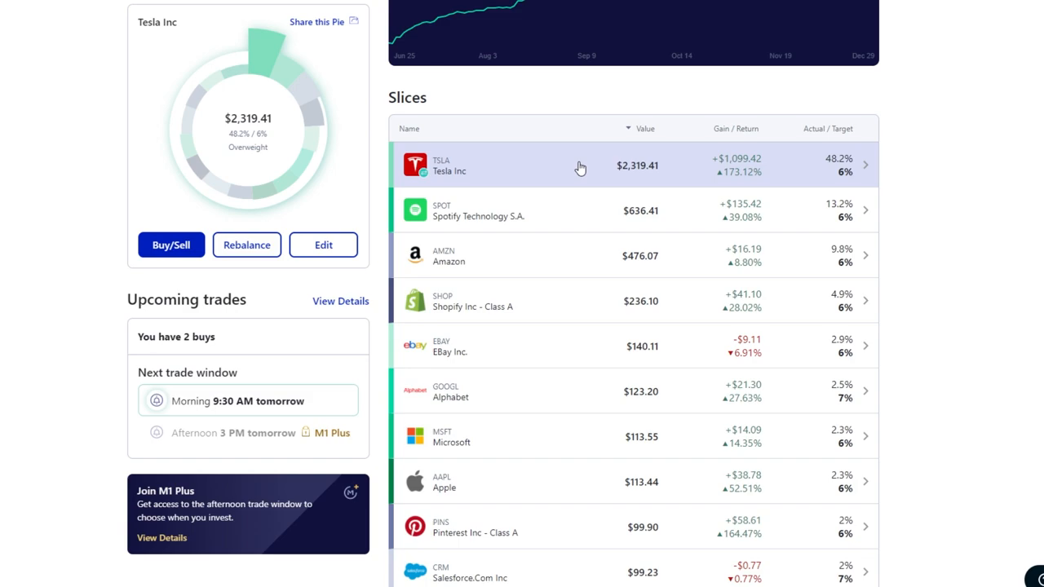
mouse_move(750, 194)
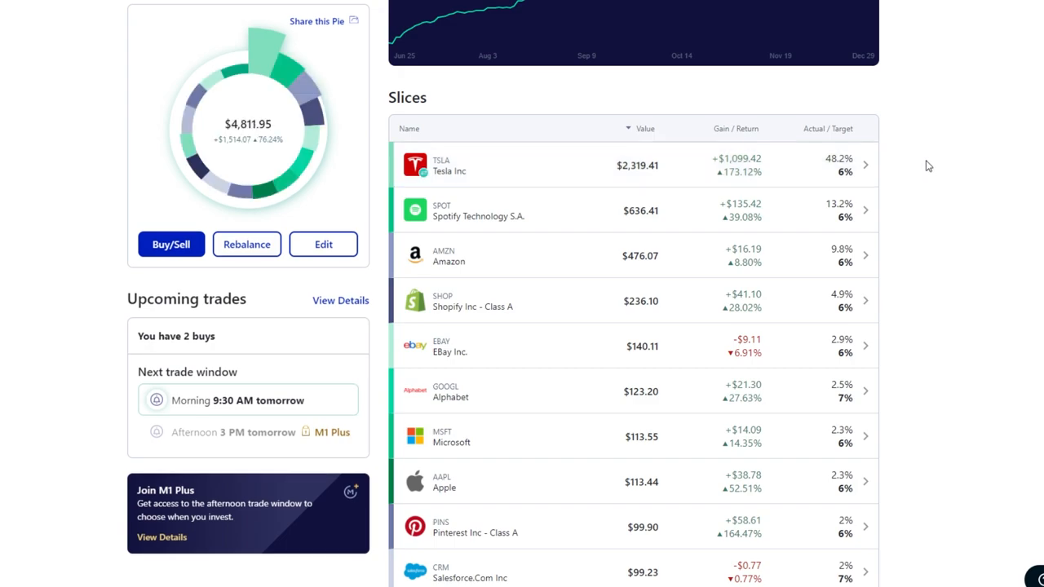
mouse_move(919, 162)
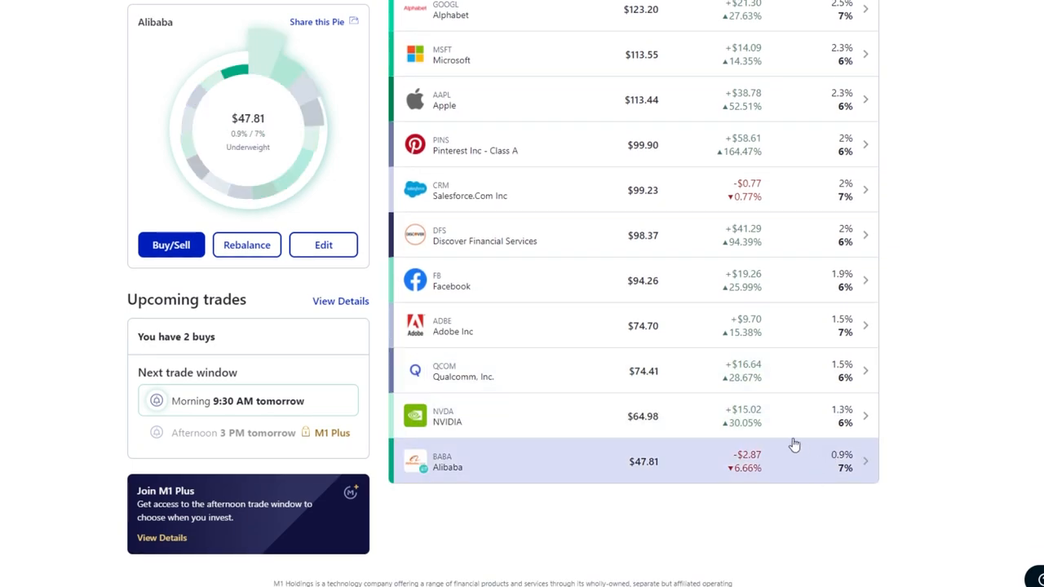
mouse_move(793, 469)
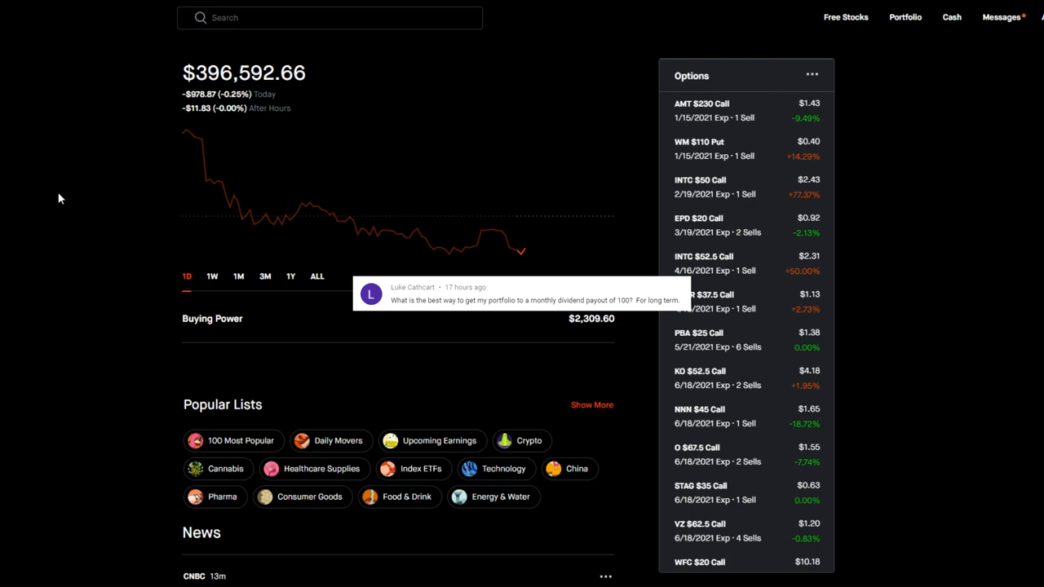
Open the Account page showing $396,593.83 total value and Apple-led holdings.
click(904, 17)
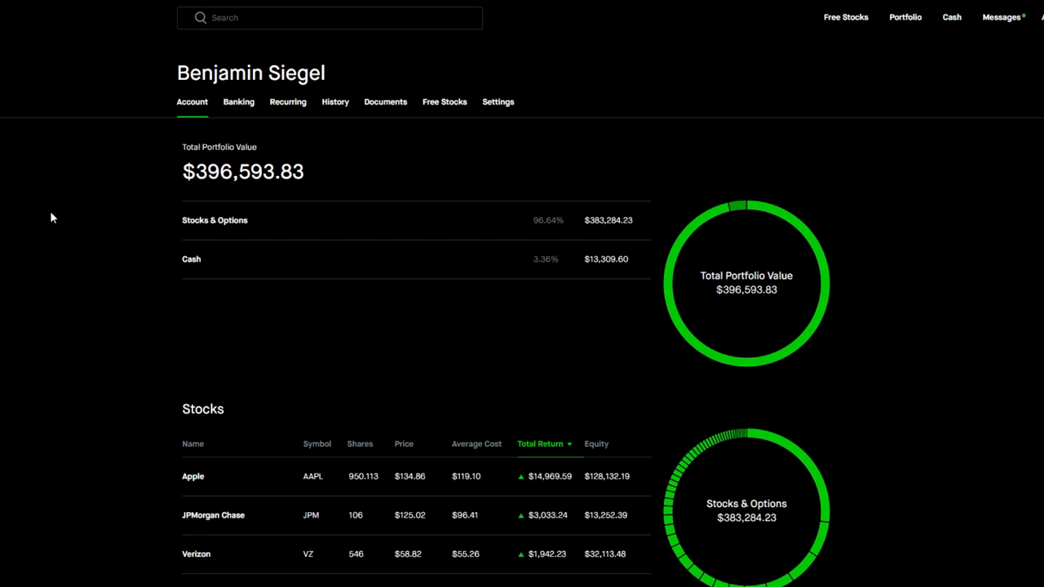
scroll(down, 3)
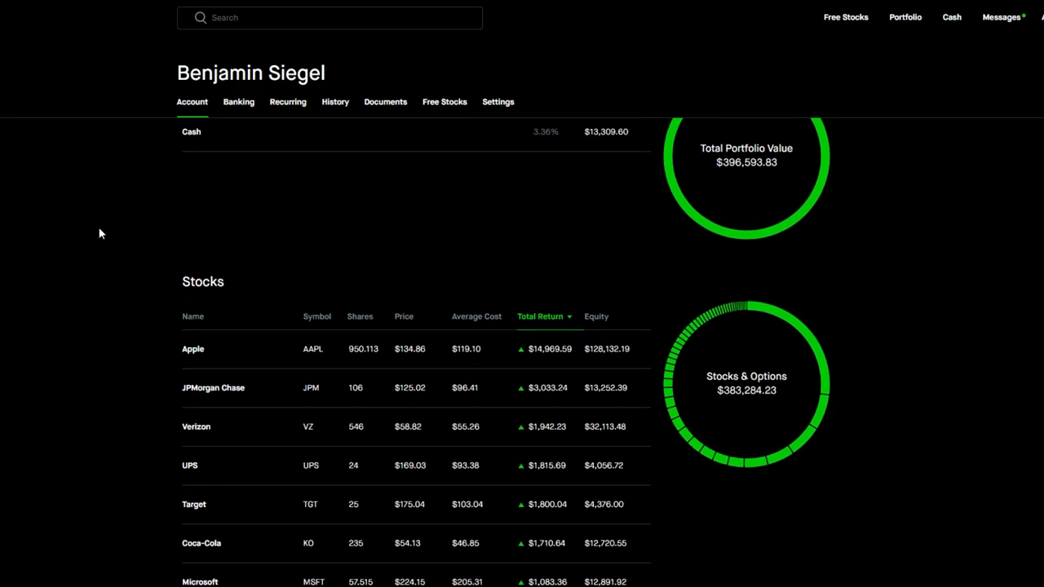
mouse_move(103, 242)
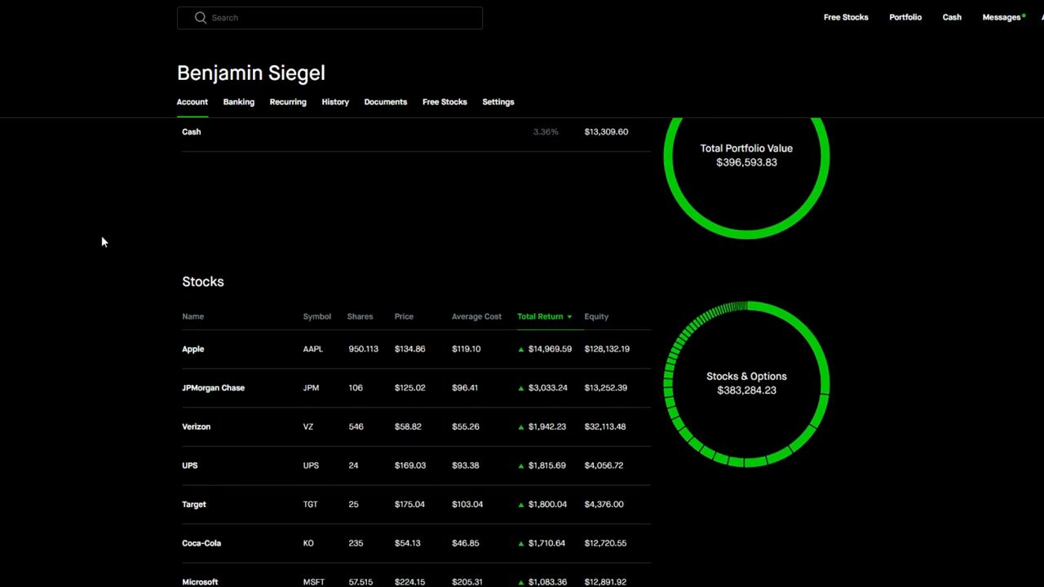
mouse_move(138, 264)
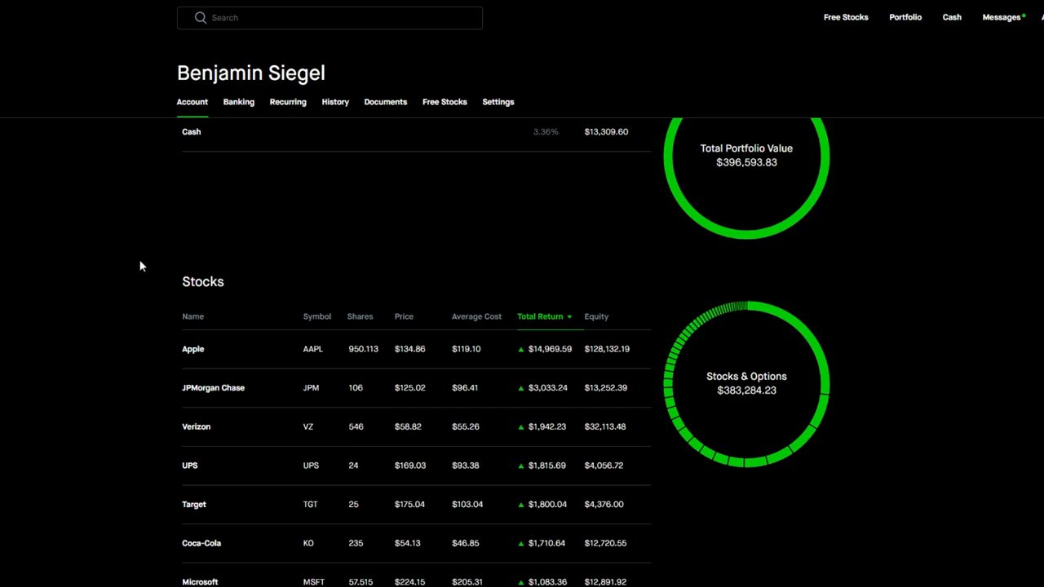
scroll(down, 3)
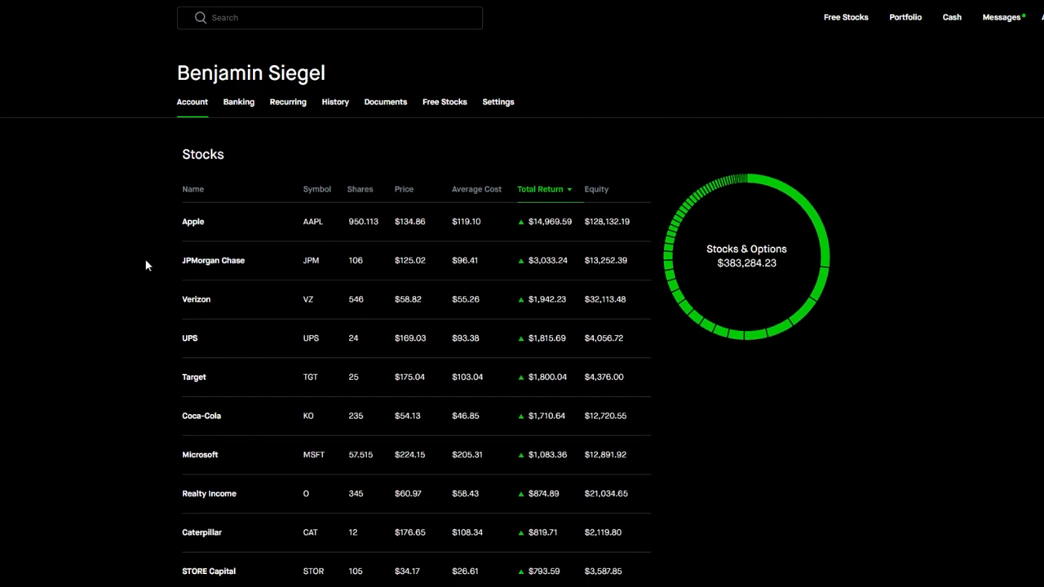
scroll(down, 3)
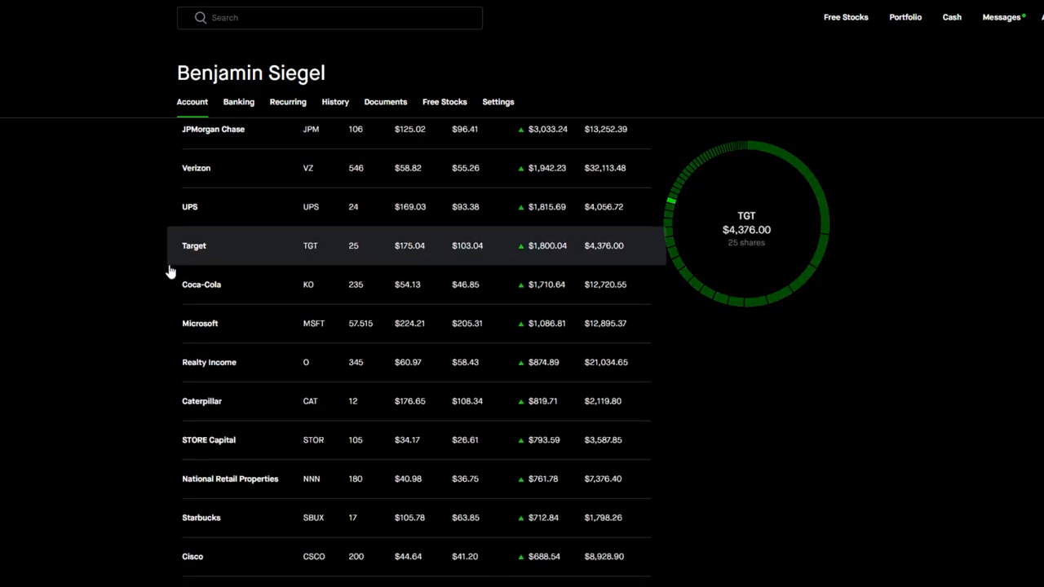
scroll(down, 3)
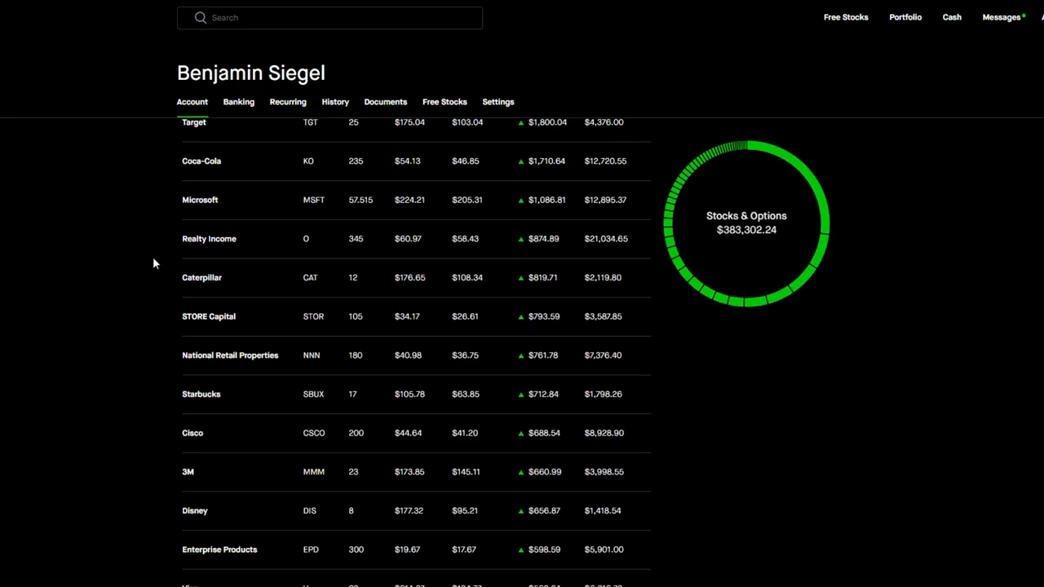
scroll(down, 3)
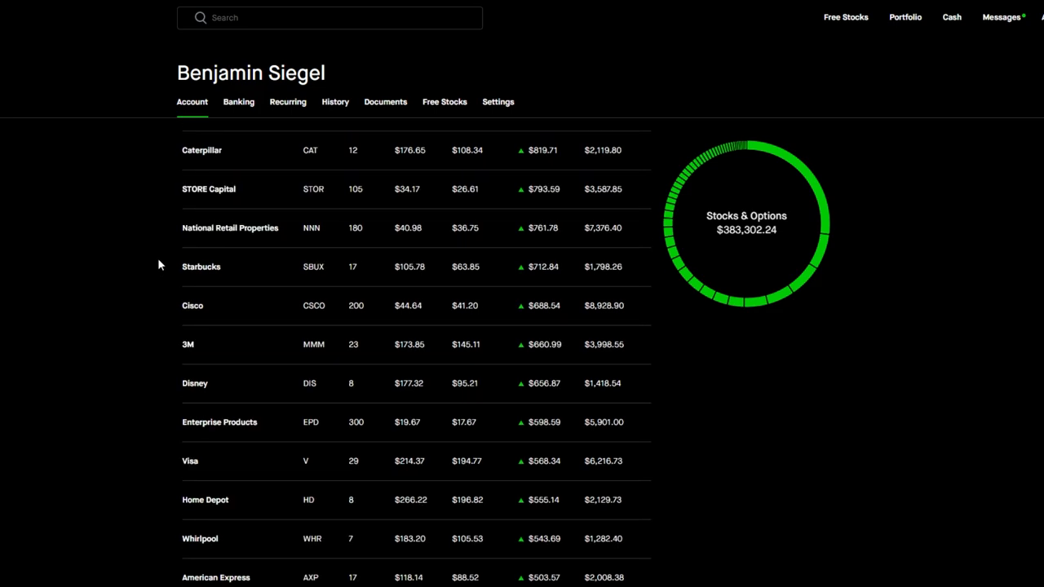
scroll(down, 3)
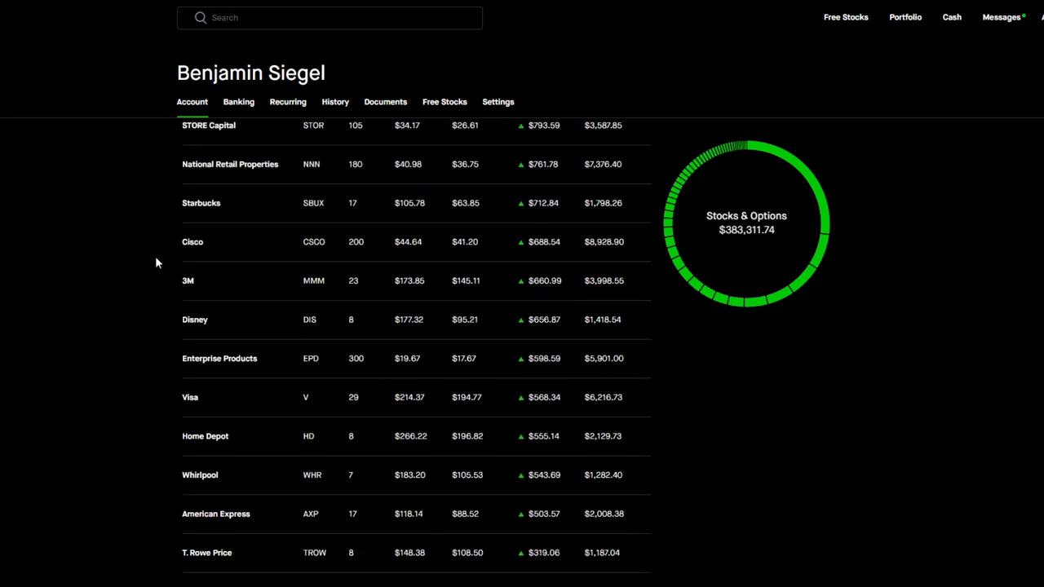
scroll(down, 3)
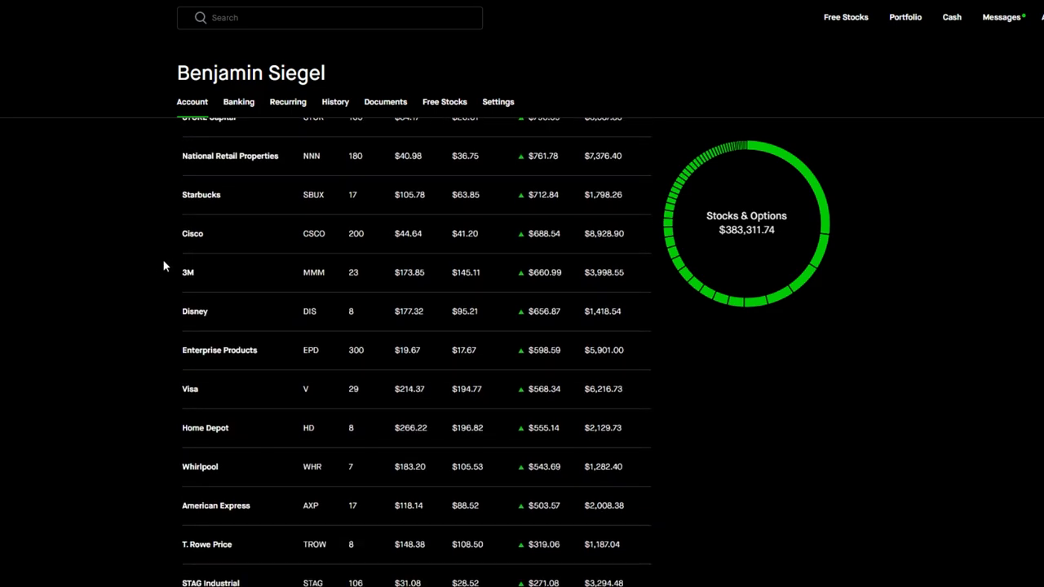
scroll(down, 3)
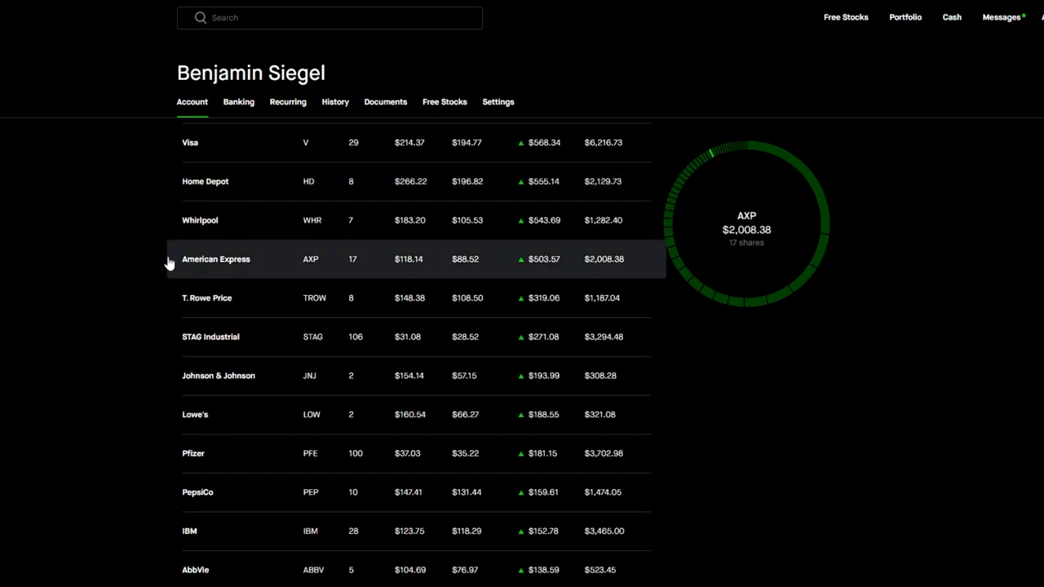
scroll(down, 3)
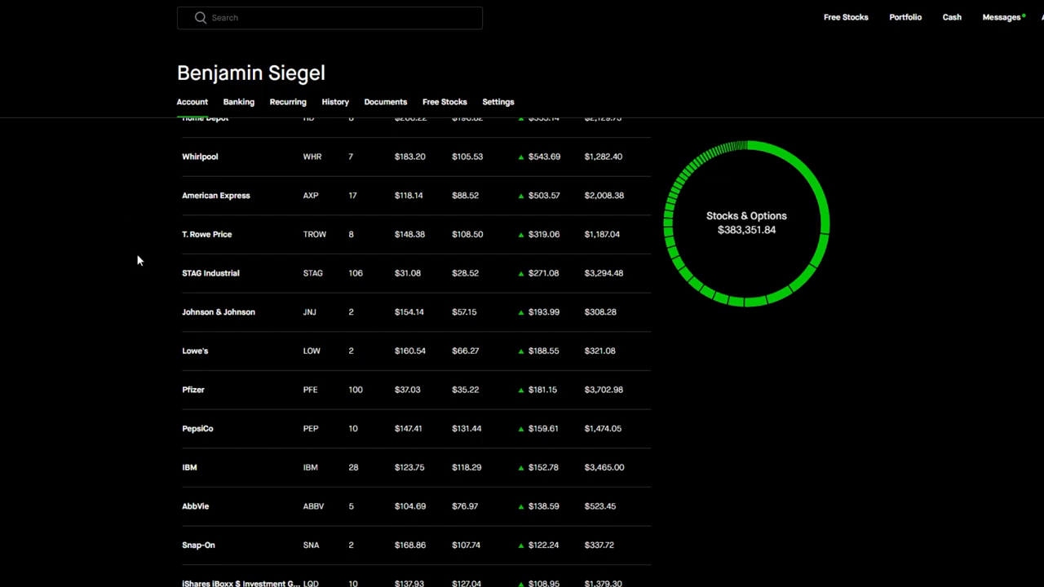
scroll(down, 3)
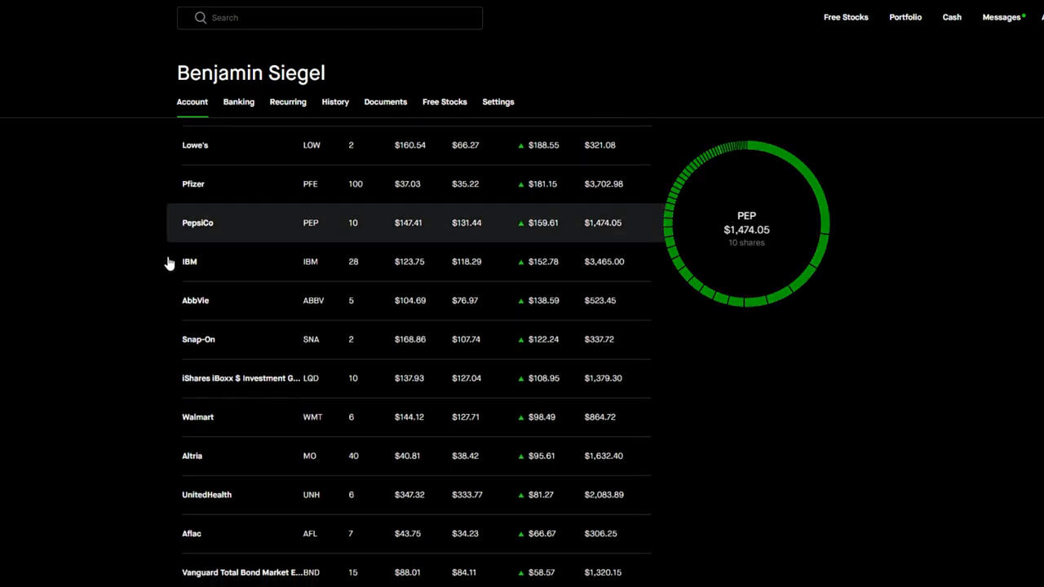
scroll(down, 3)
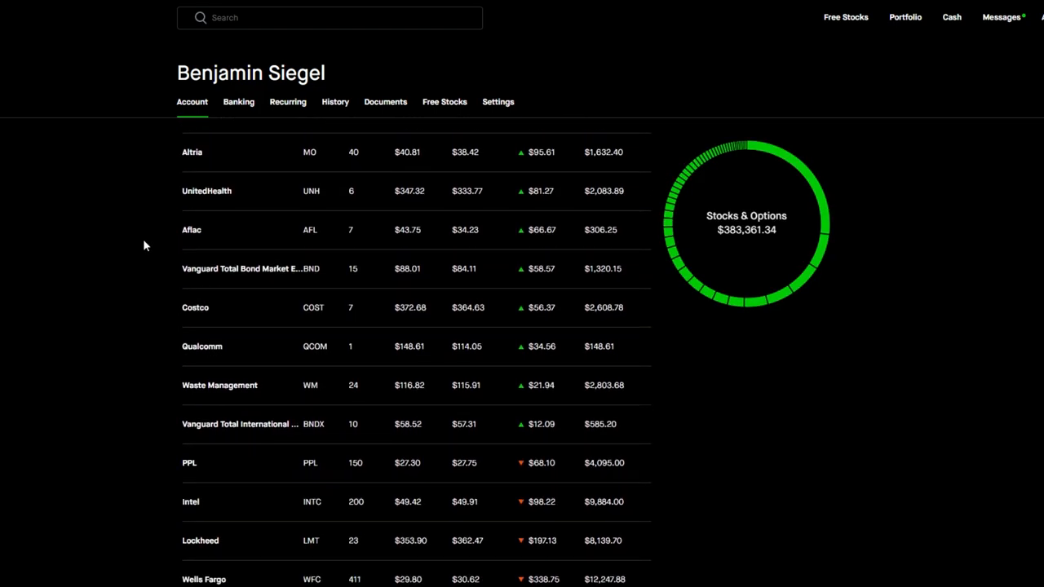
scroll(down, 3)
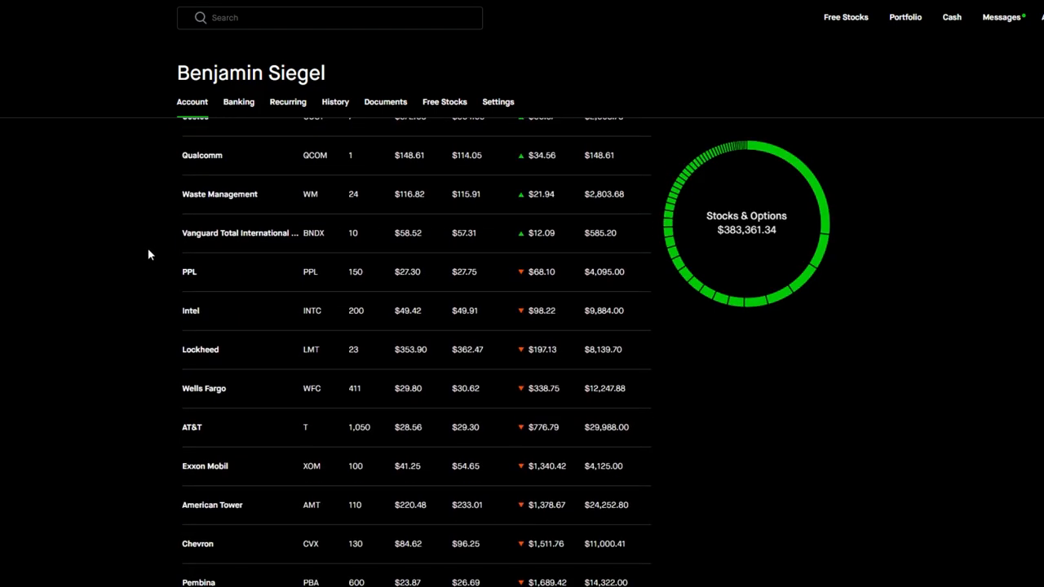
scroll(down, 3)
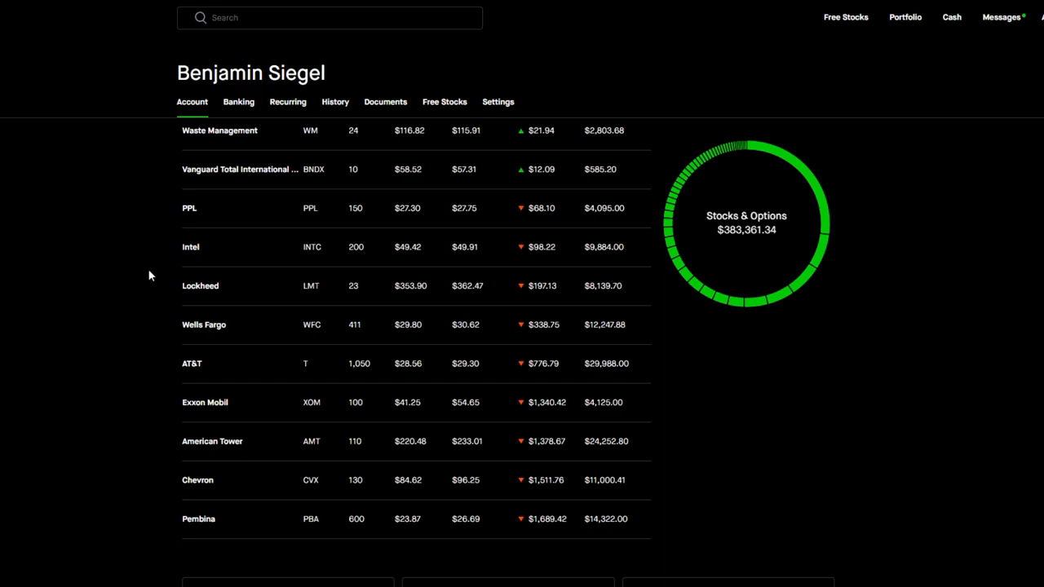
mouse_move(153, 427)
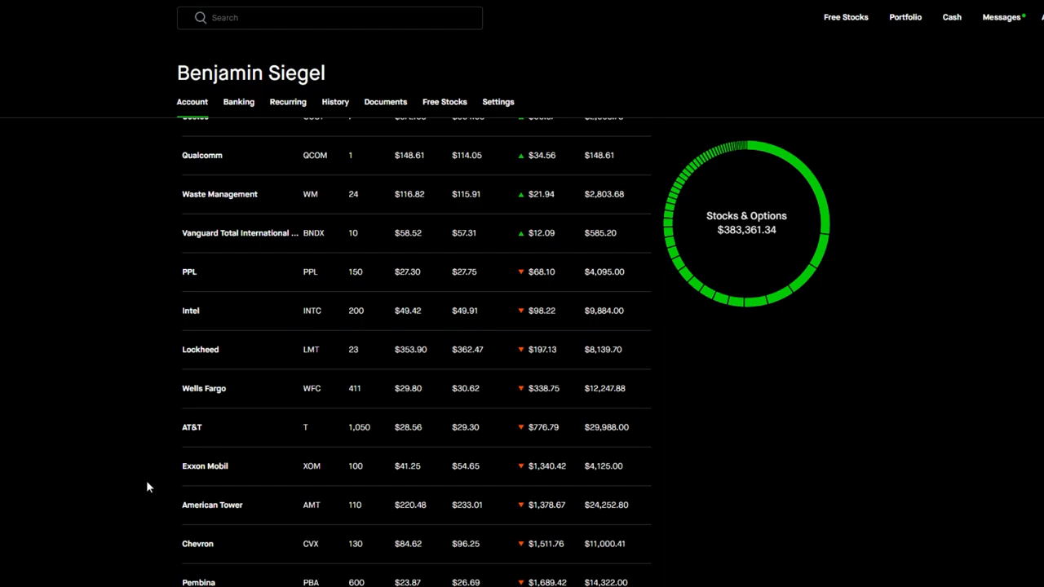
mouse_move(159, 482)
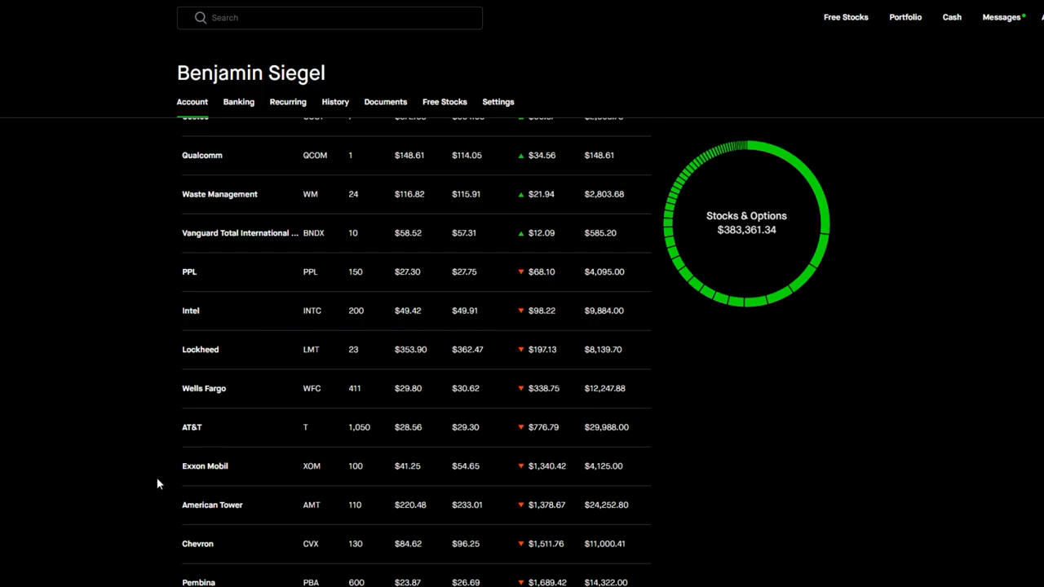
mouse_move(167, 487)
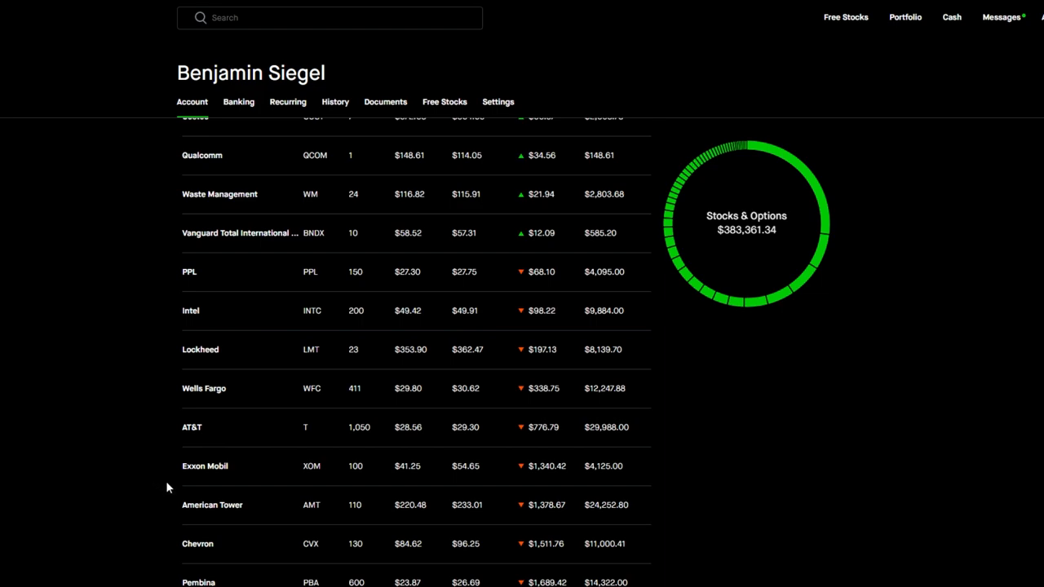
mouse_move(94, 281)
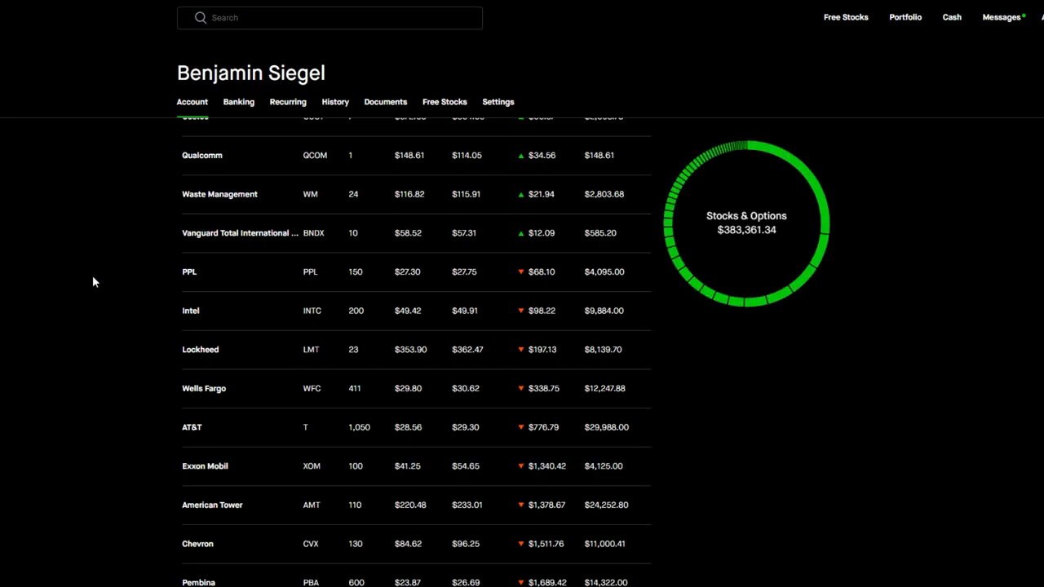
mouse_move(93, 287)
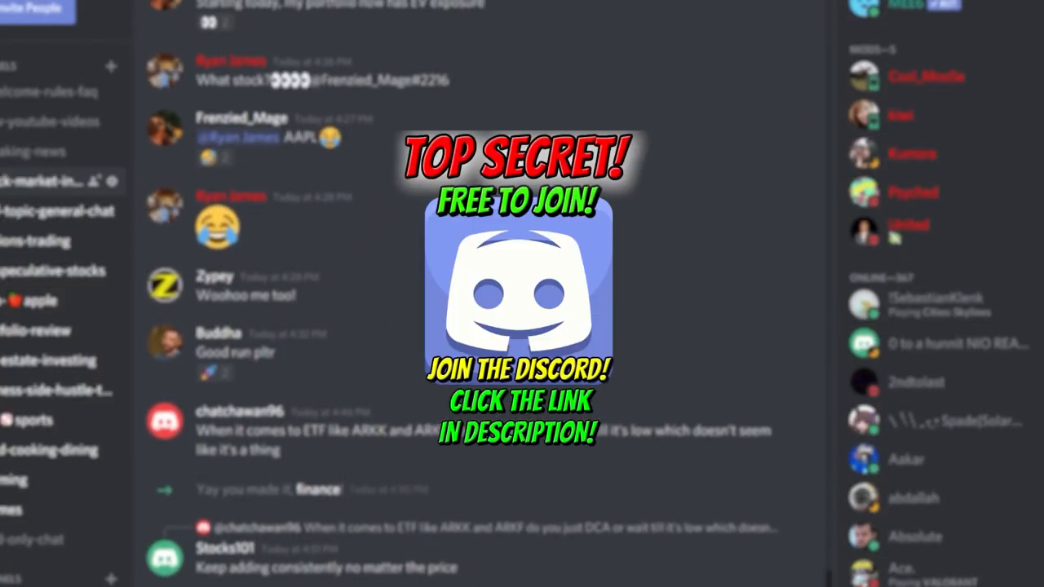
scroll(down, 3)
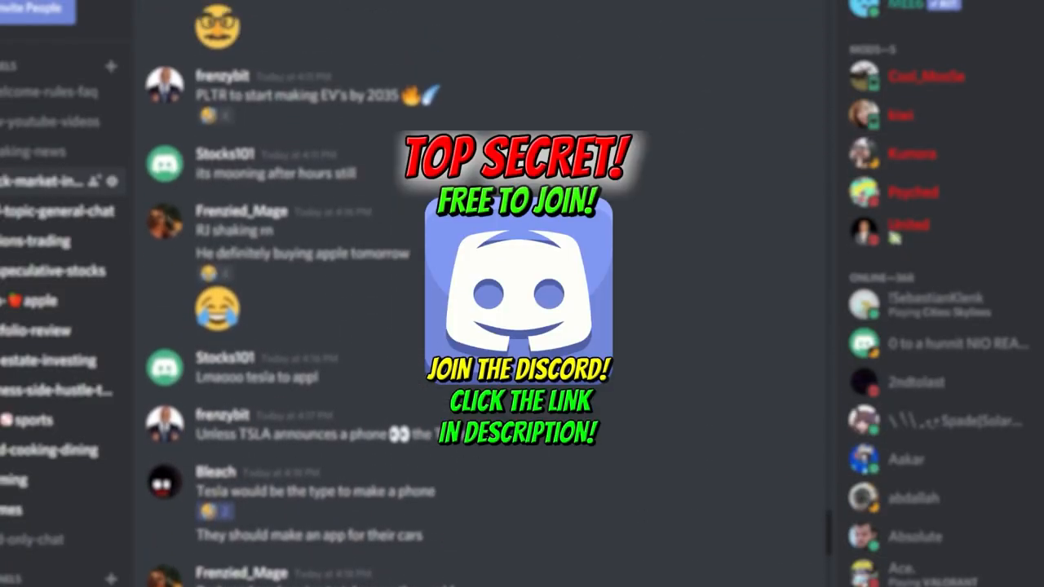
scroll(down, 3)
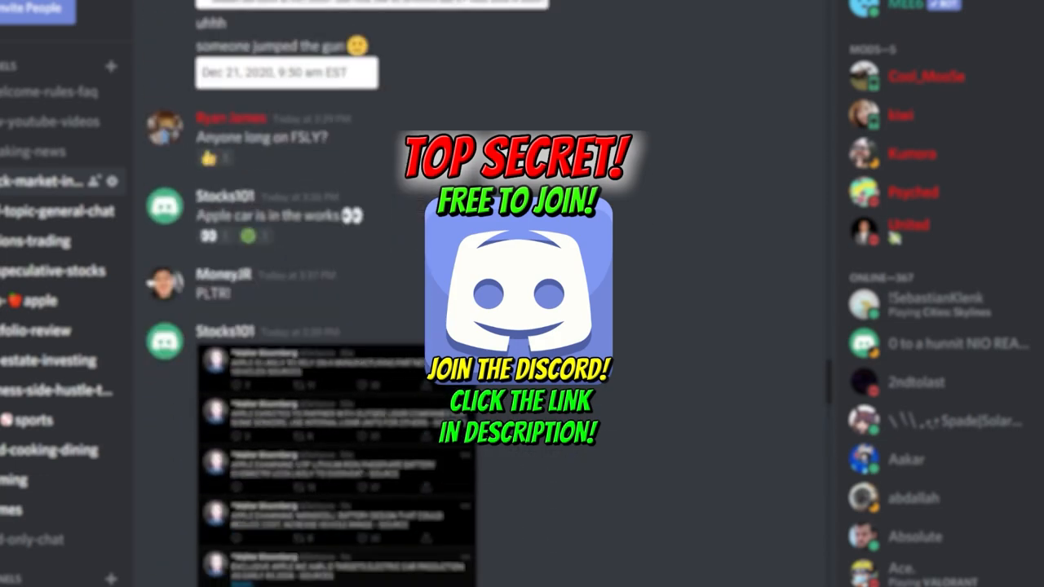
scroll(down, 3)
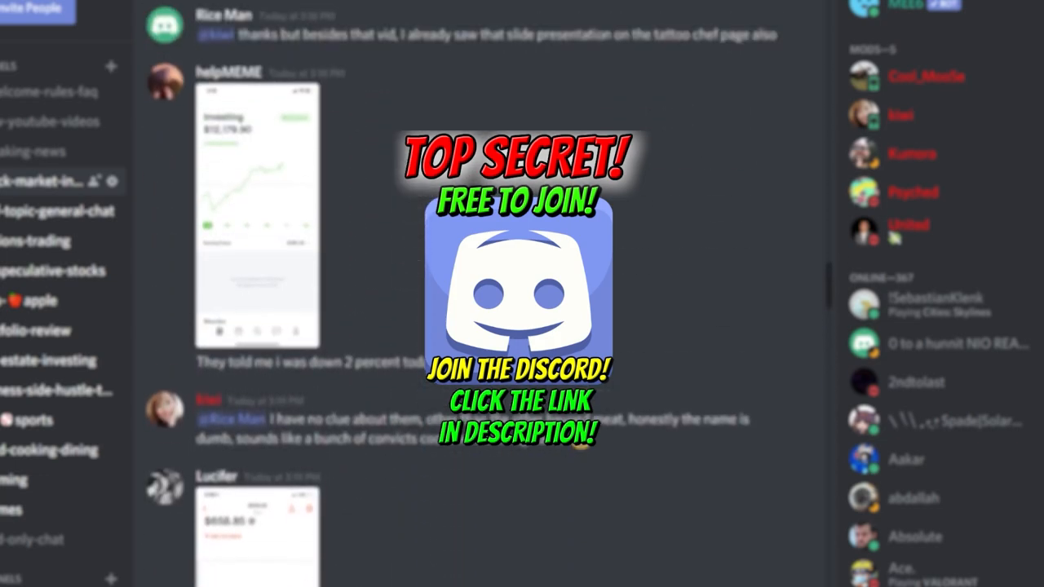
scroll(down, 3)
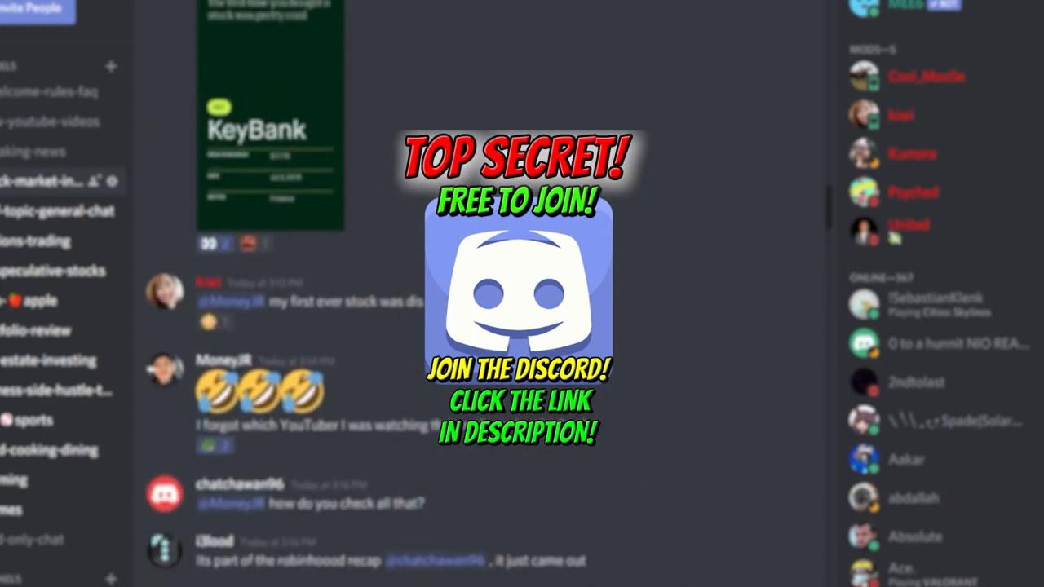